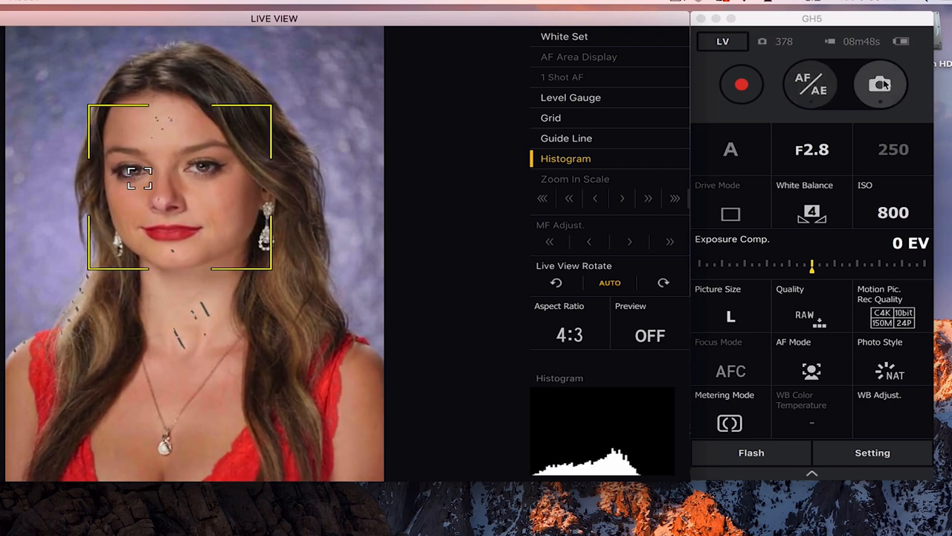
# Fire the GH5 shutter twice to capture two frames of the portrait
pyautogui.click(881, 83)
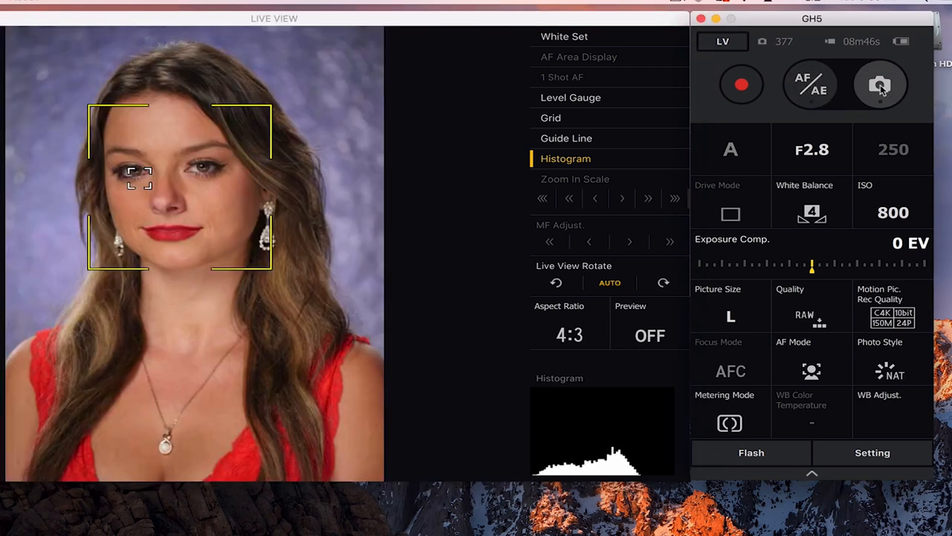
pyautogui.click(881, 83)
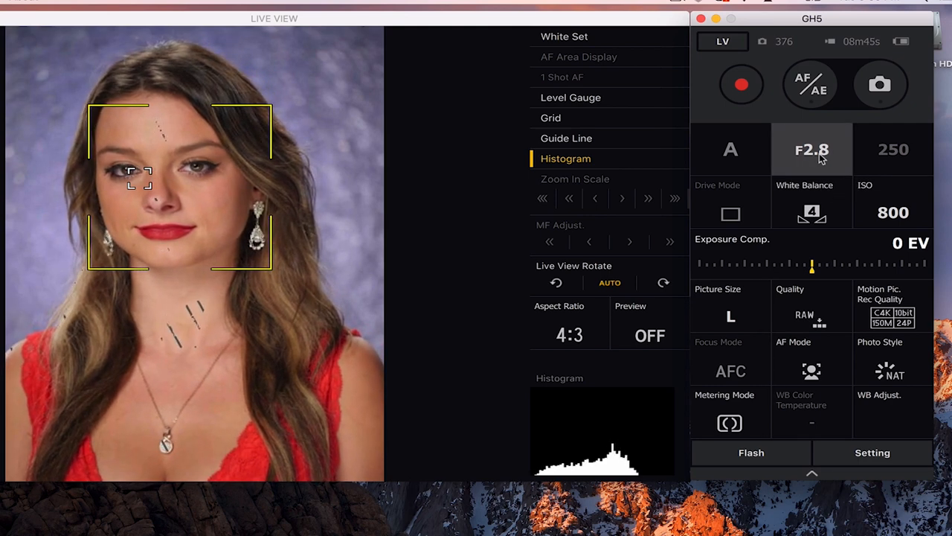
# Choose F3.0 from the Aperture list and lower the shutter speed to 8
pyautogui.click(812, 149)
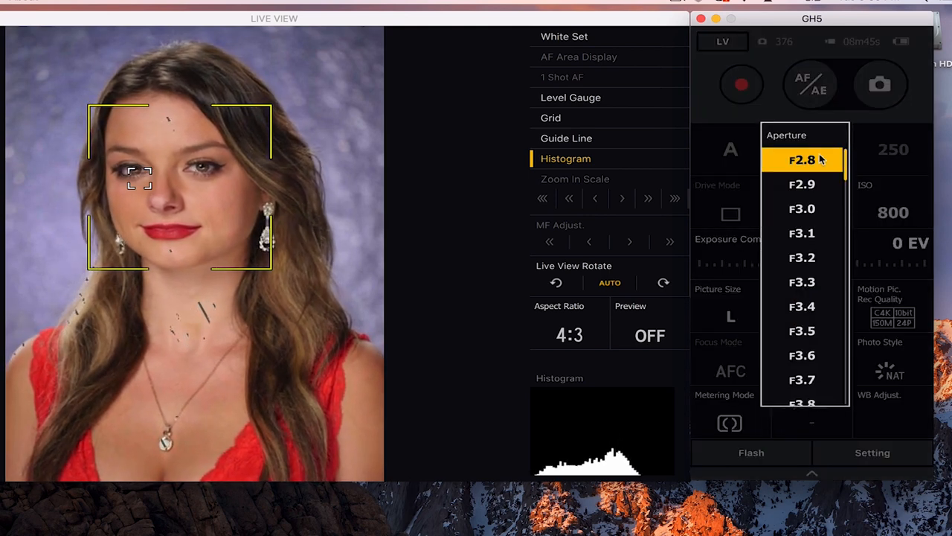
pyautogui.click(802, 208)
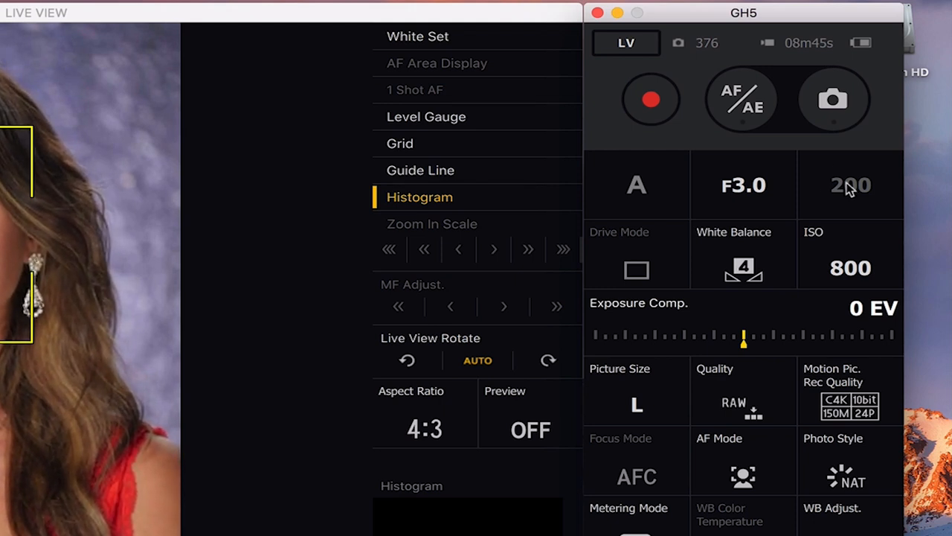
pyautogui.moveTo(835, 192)
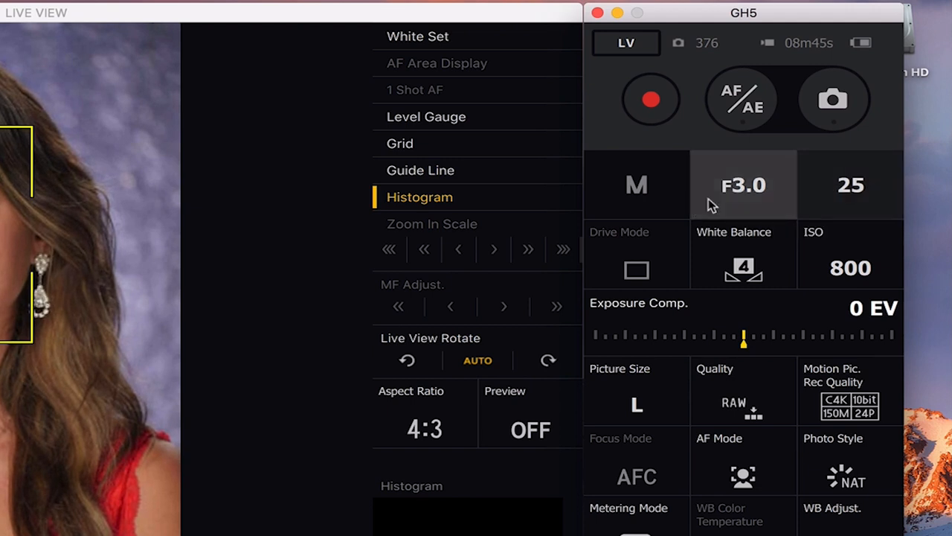
pyautogui.moveTo(777, 201)
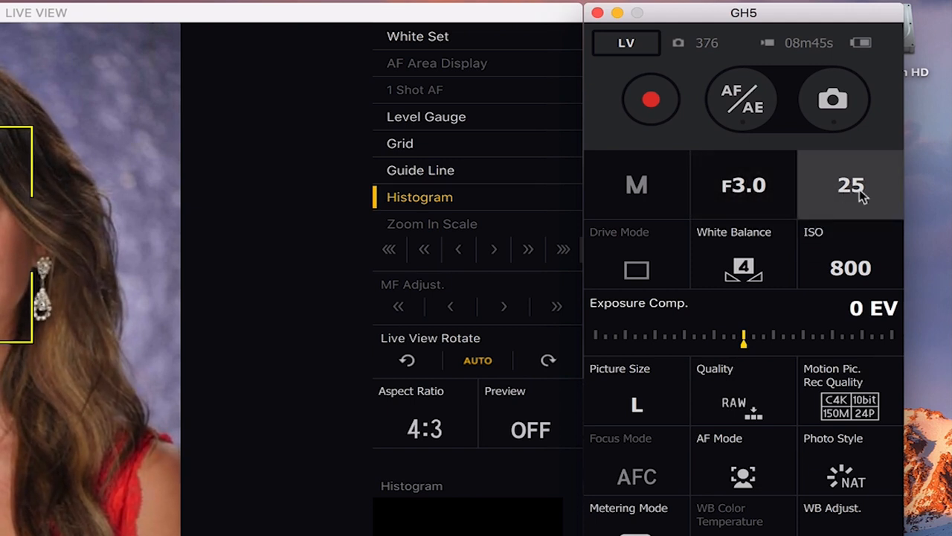
pyautogui.click(851, 184)
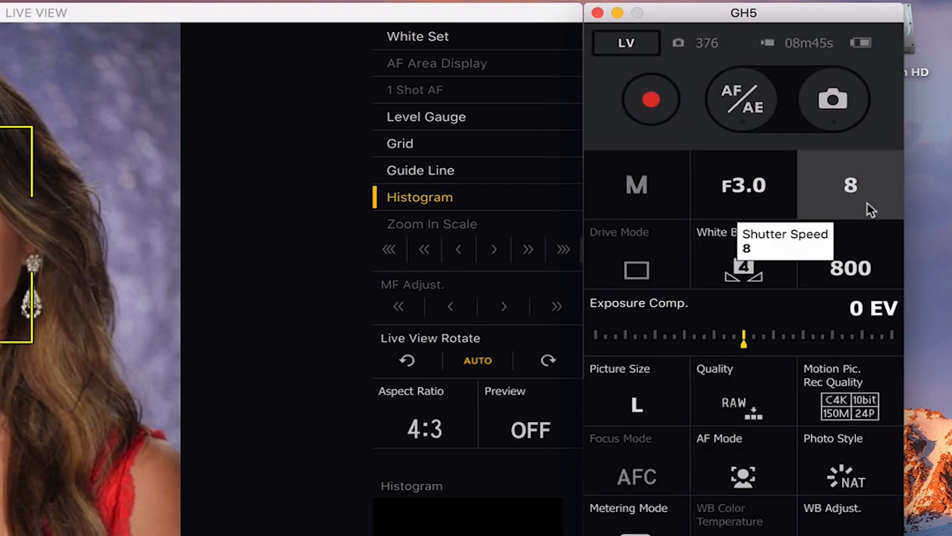
pyautogui.moveTo(642, 255)
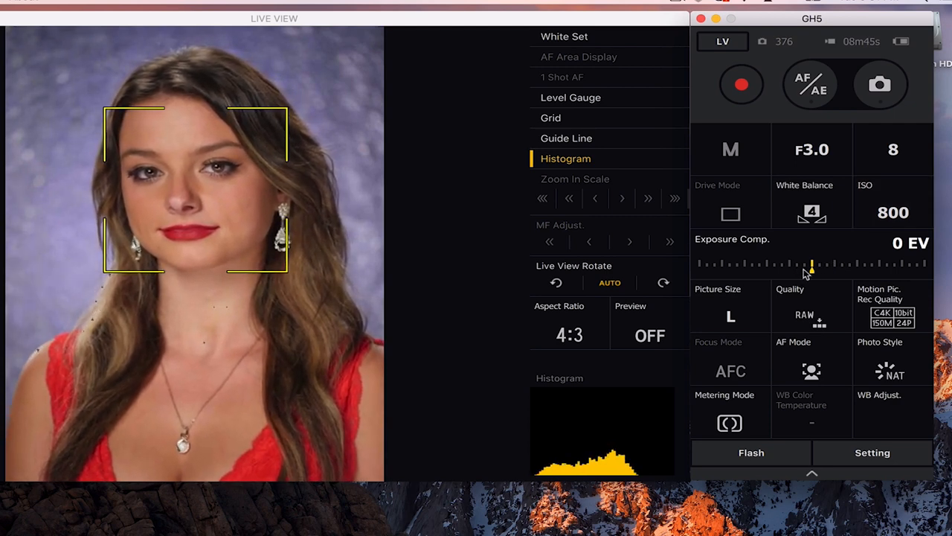
pyautogui.click(729, 149)
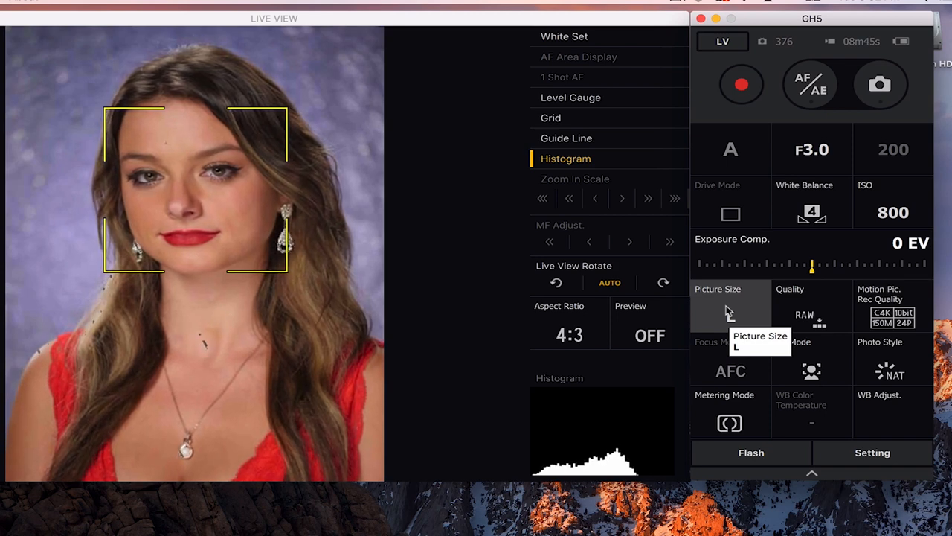
pyautogui.moveTo(815, 312)
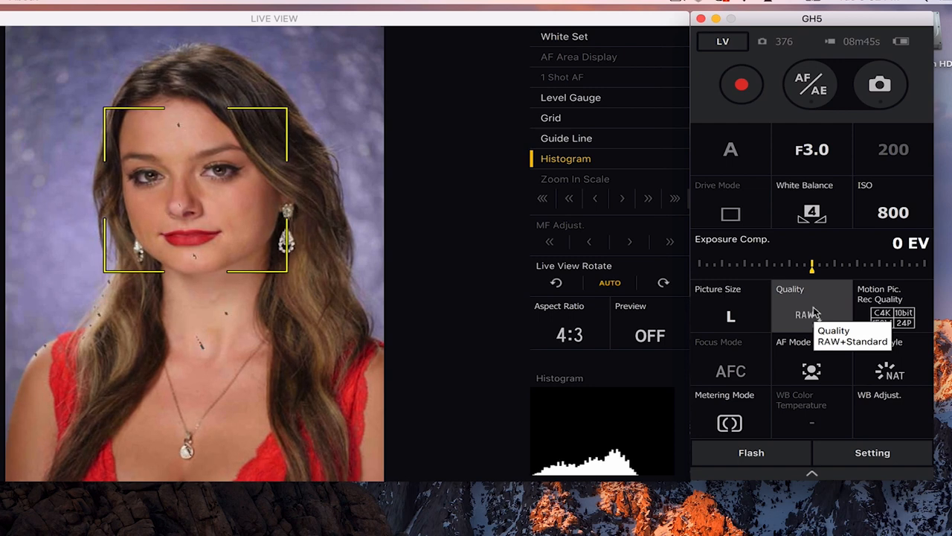
pyautogui.moveTo(893, 312)
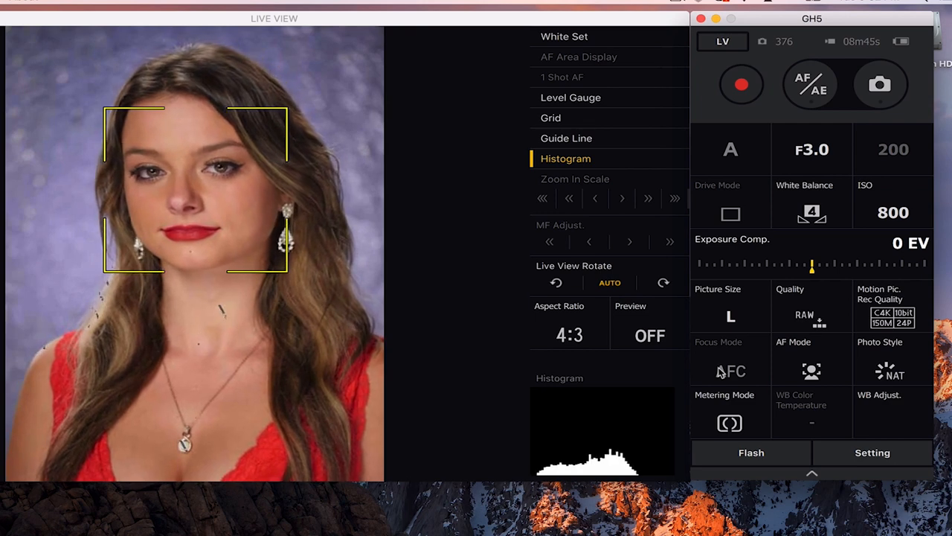
pyautogui.moveTo(812, 371)
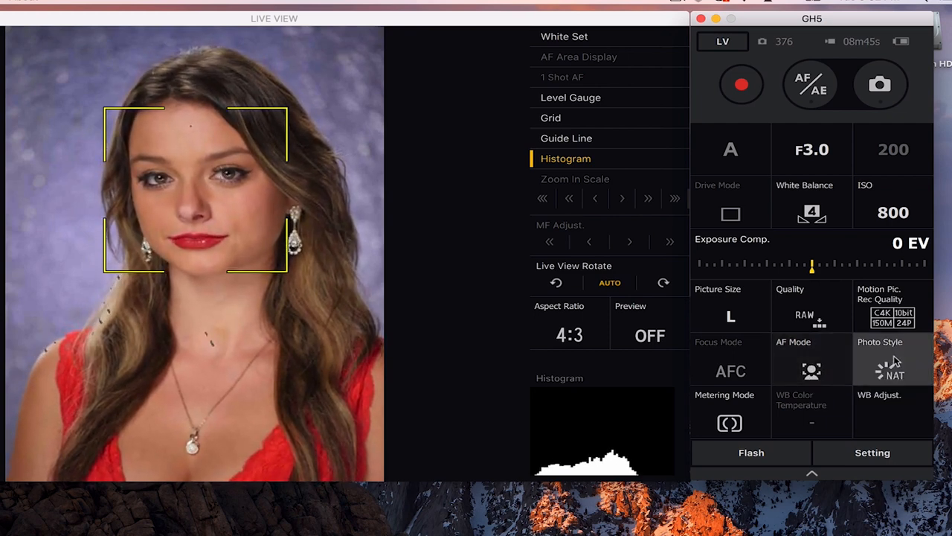
pyautogui.moveTo(892, 365)
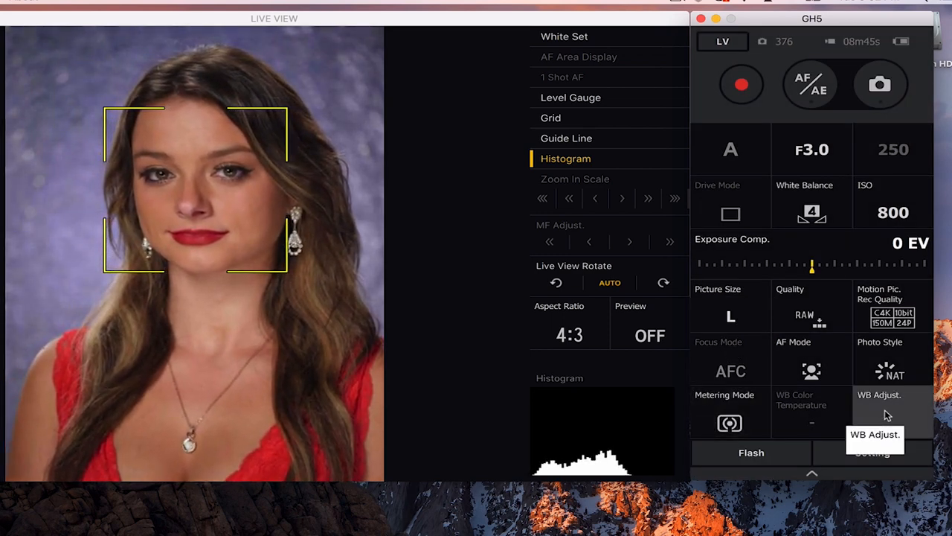
pyautogui.click(875, 434)
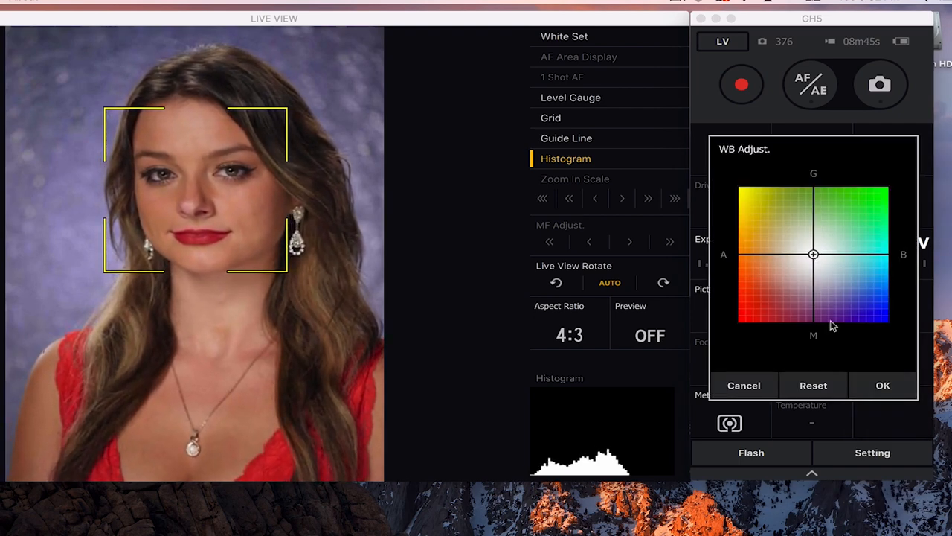
pyautogui.click(744, 384)
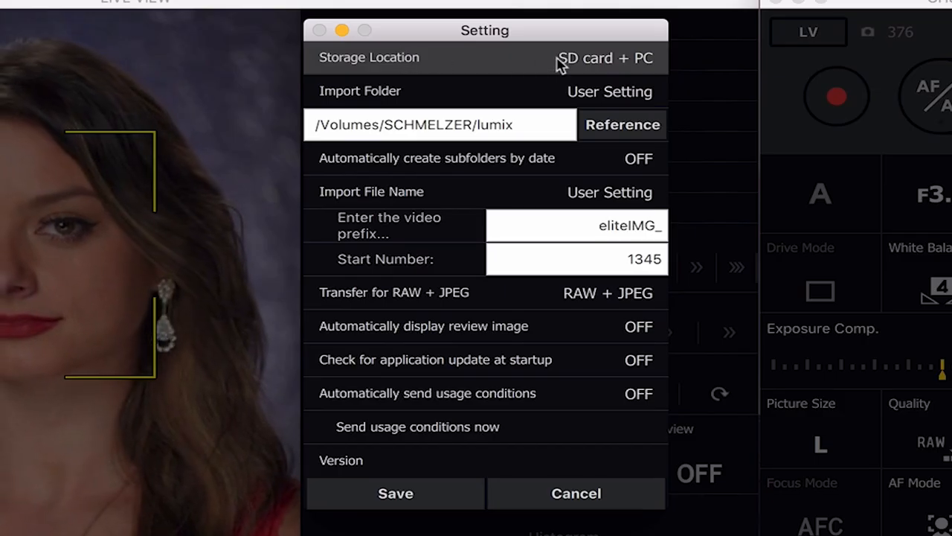
pyautogui.moveTo(613, 66)
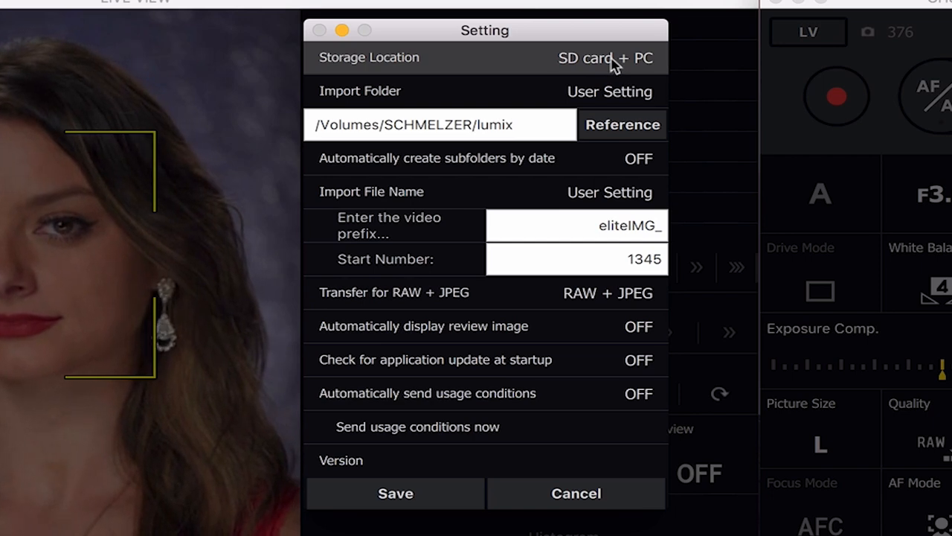
# Try SD card only and PC only, then settle Storage Location on SD card + PC
pyautogui.click(604, 58)
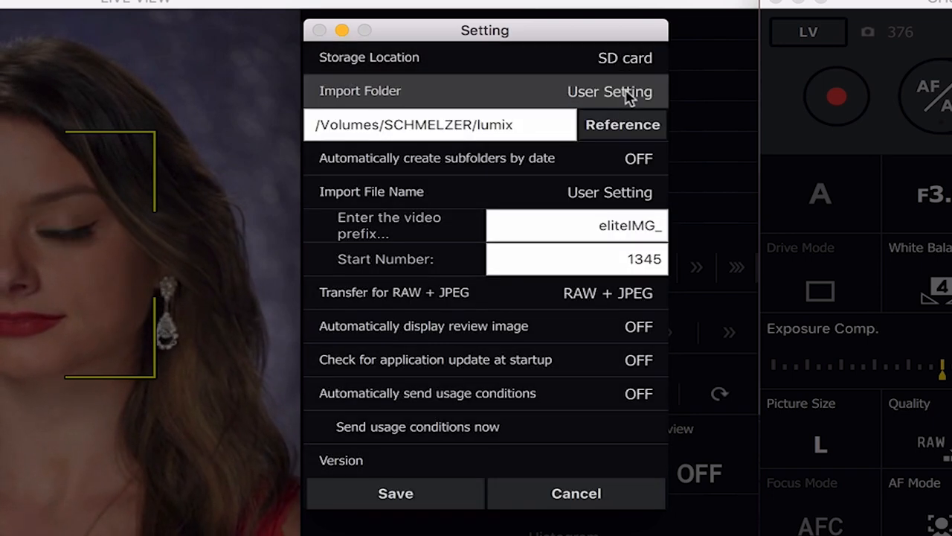
pyautogui.click(625, 58)
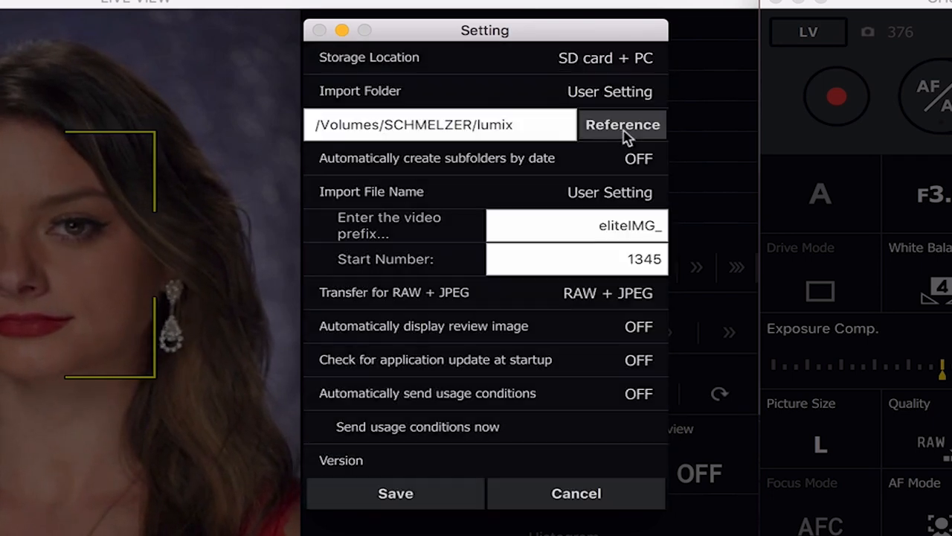
pyautogui.click(604, 56)
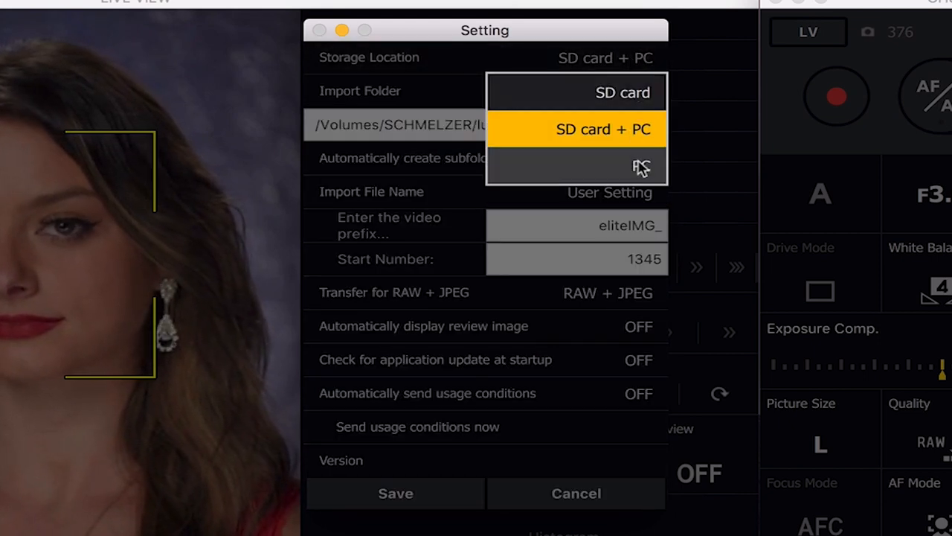
pyautogui.click(641, 165)
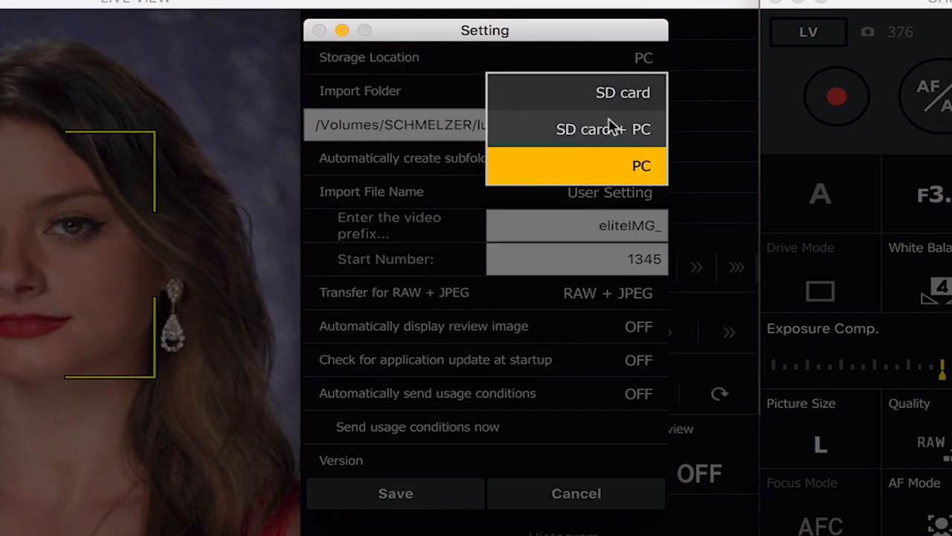
pyautogui.click(604, 128)
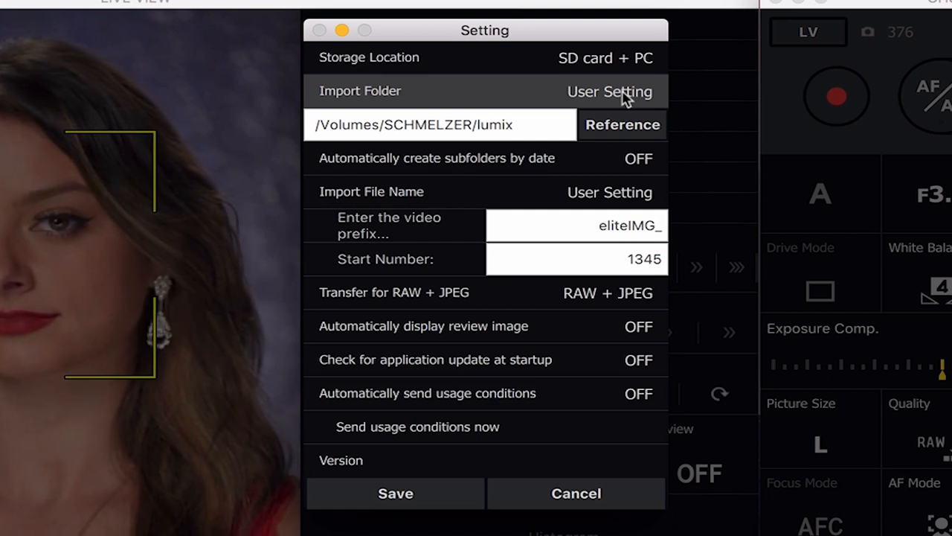
pyautogui.moveTo(639, 101)
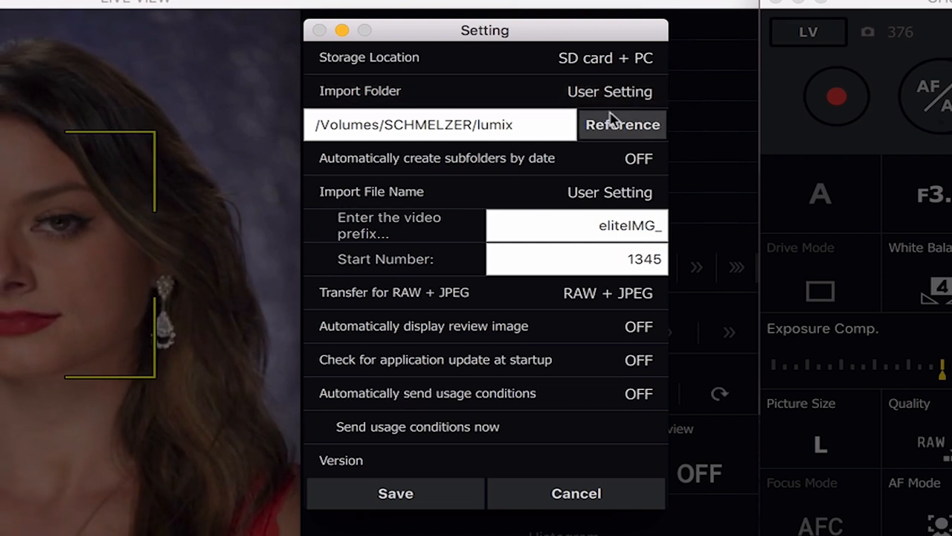
pyautogui.moveTo(676, 137)
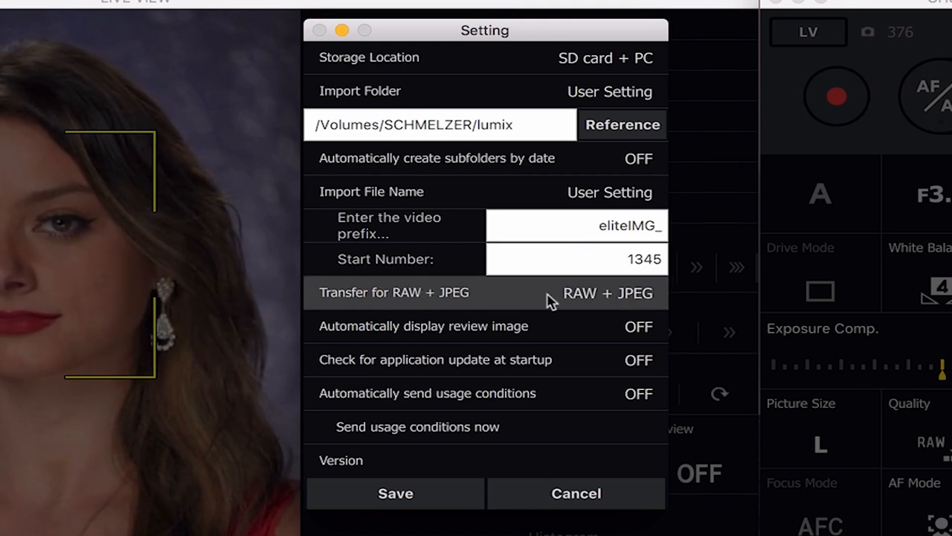
pyautogui.moveTo(602, 301)
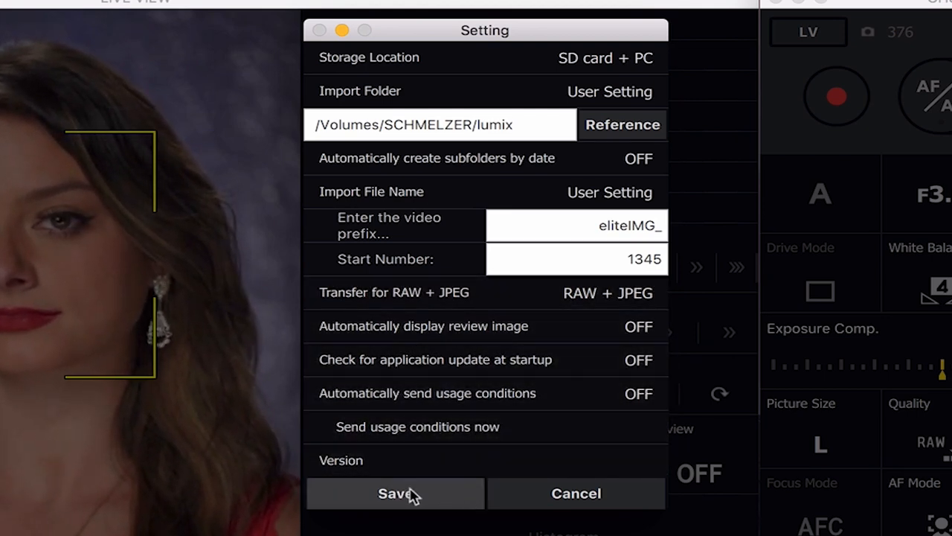
# Save the settings with prefix eliteIMG_ from 1345 and RAW + JPEG transfer
pyautogui.click(396, 494)
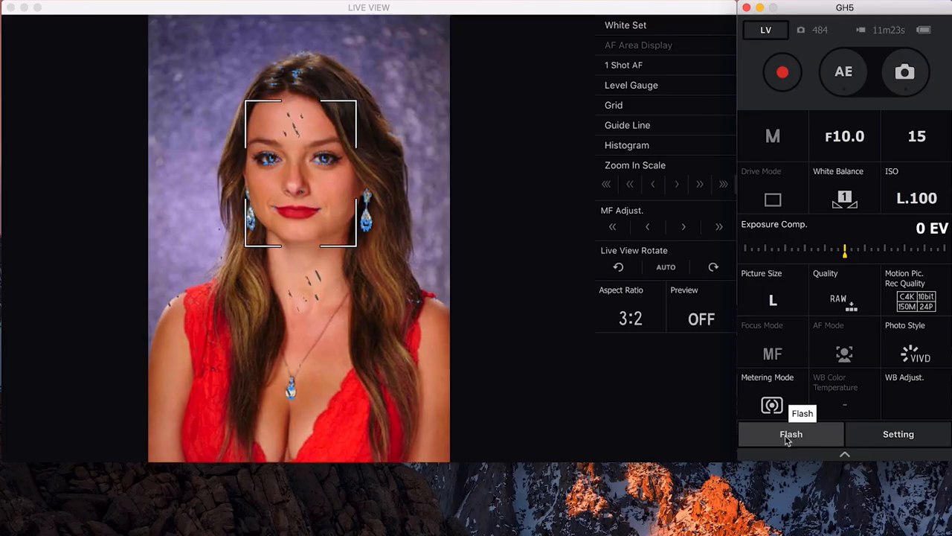
# Bring up the Flash settings panel before adjusting aperture, ISO and aspect ratio
pyautogui.click(791, 434)
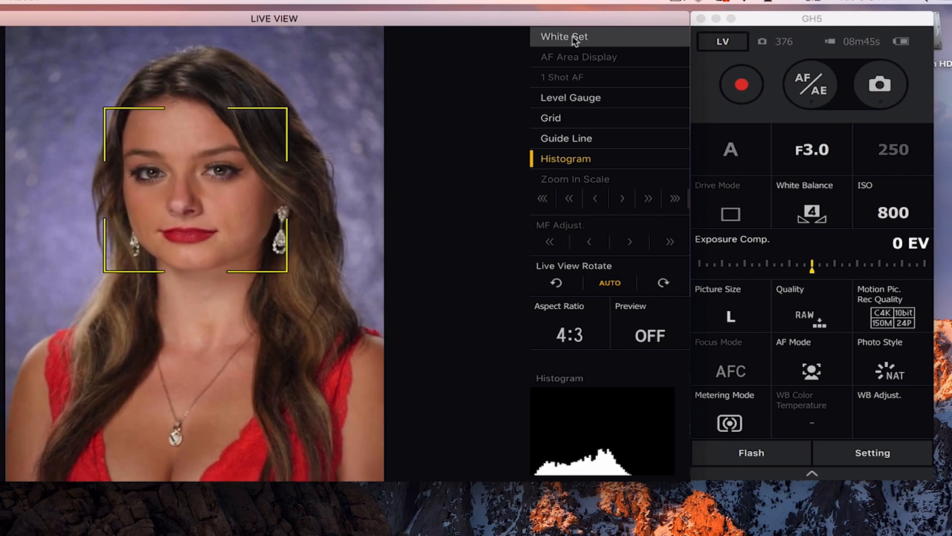
# Enable the level gauge and a 20-by-13 grid with diagonals on the live view
pyautogui.click(564, 36)
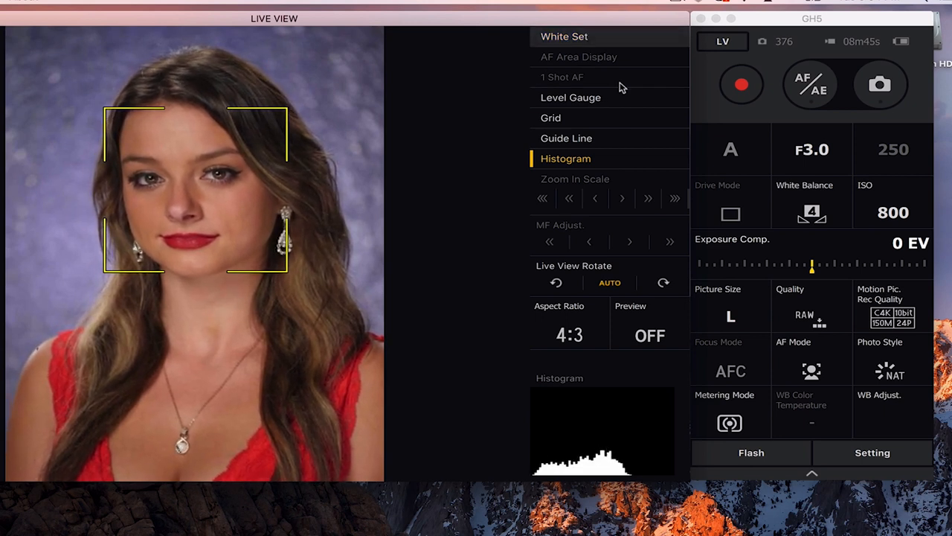
pyautogui.click(572, 98)
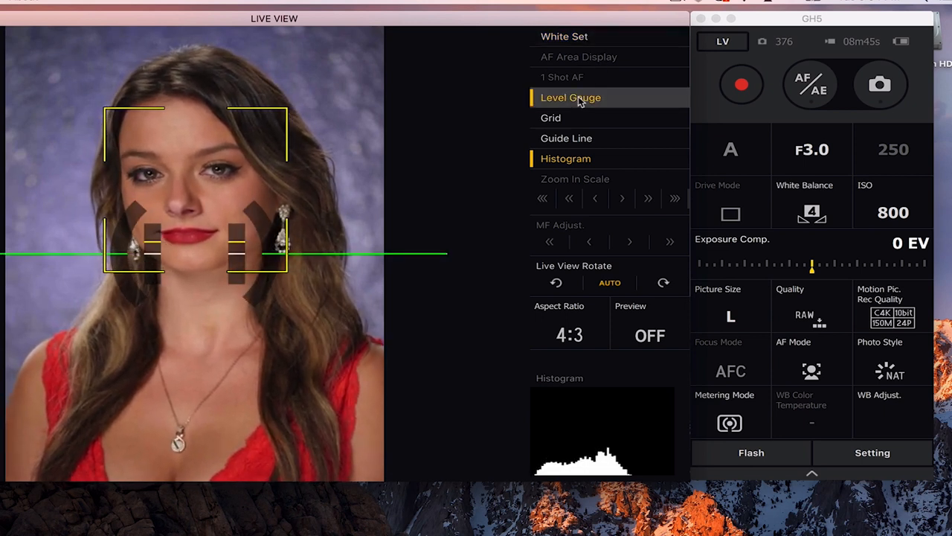
pyautogui.click(551, 117)
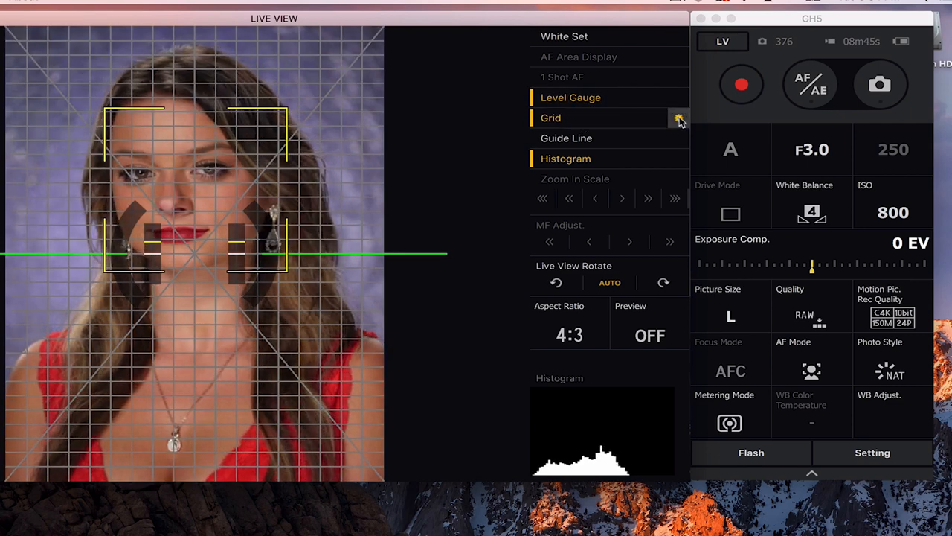
pyautogui.click(679, 119)
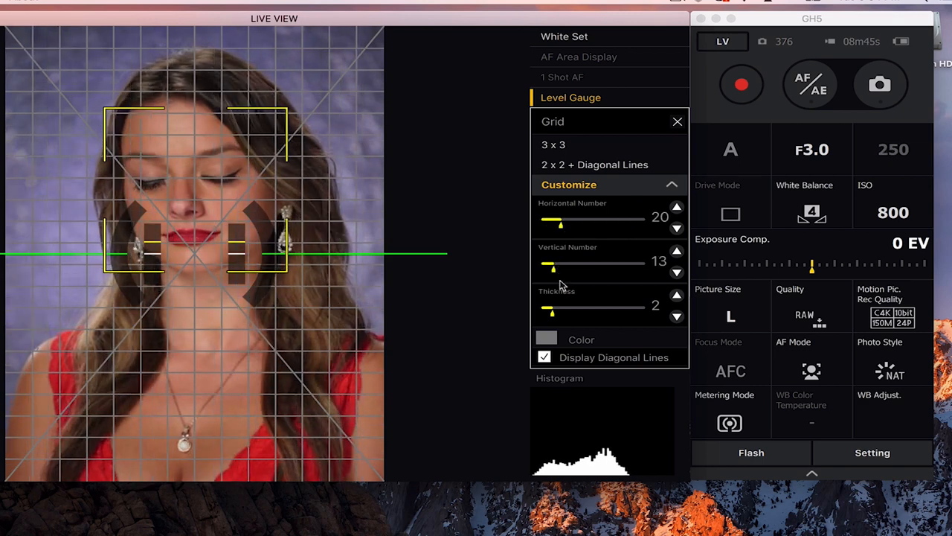
# Enable guide lines and colour them Bubblegum pink
pyautogui.click(677, 122)
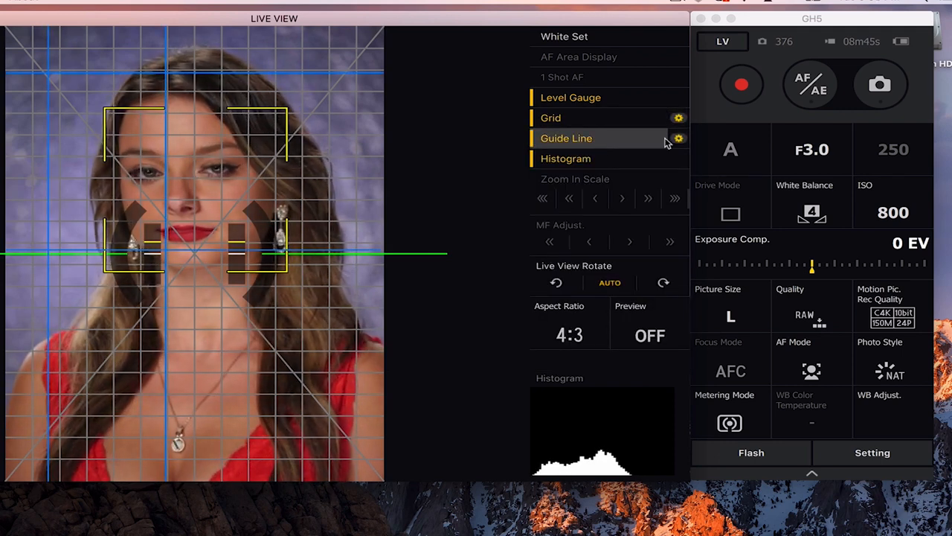
pyautogui.click(679, 138)
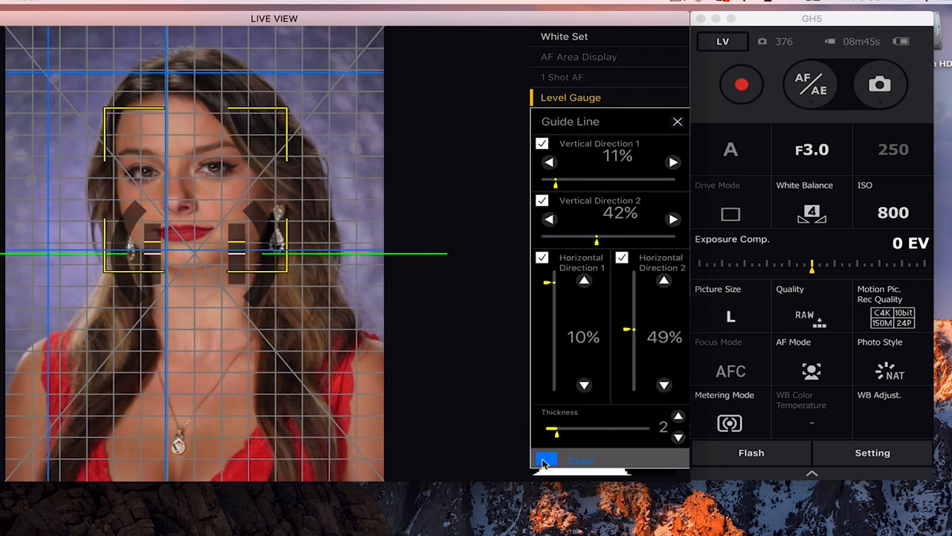
pyautogui.click(548, 459)
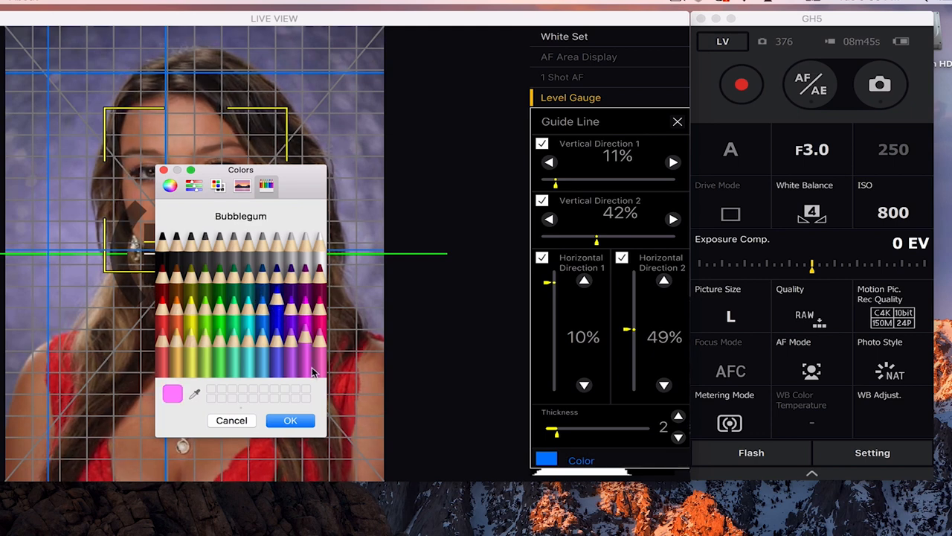
pyautogui.click(291, 419)
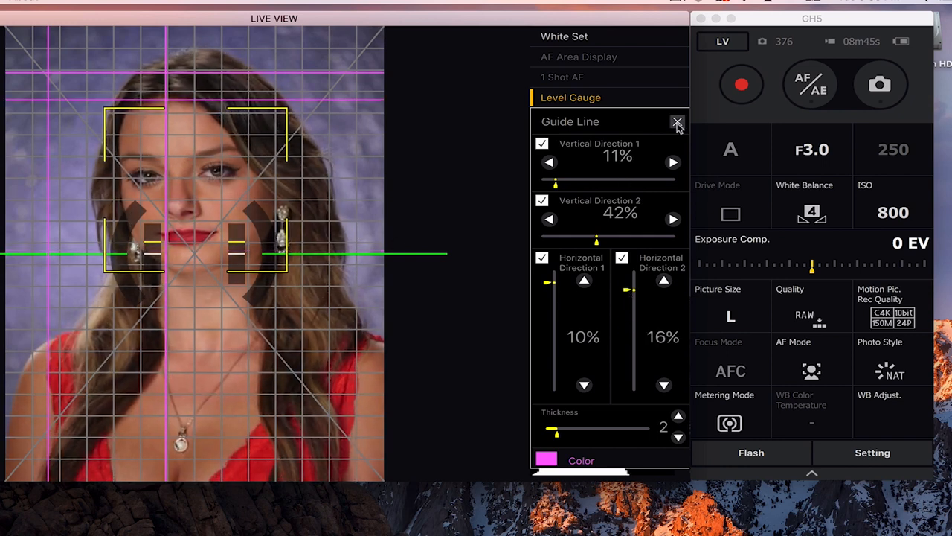
# Dismiss the Guide Line panel and switch off the grid overlay
pyautogui.click(677, 121)
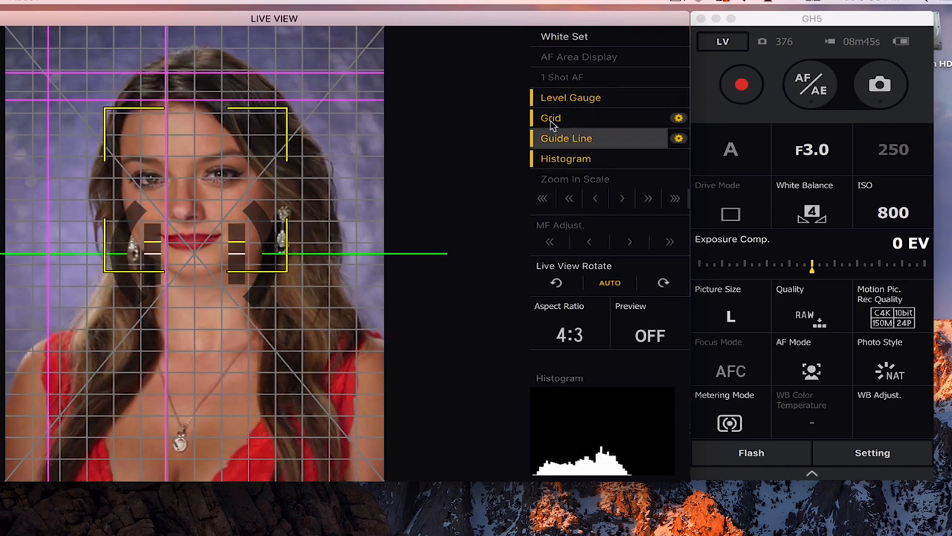
pyautogui.click(565, 158)
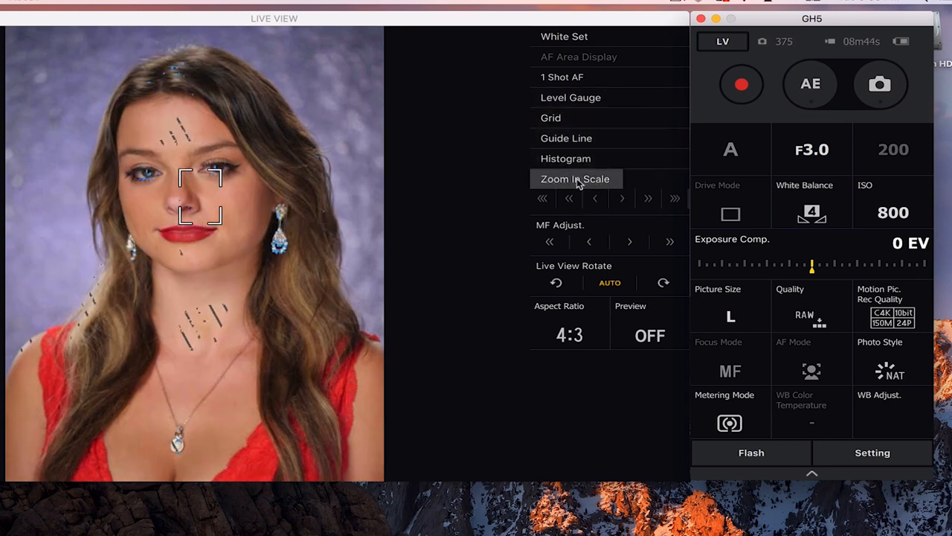
pyautogui.click(575, 178)
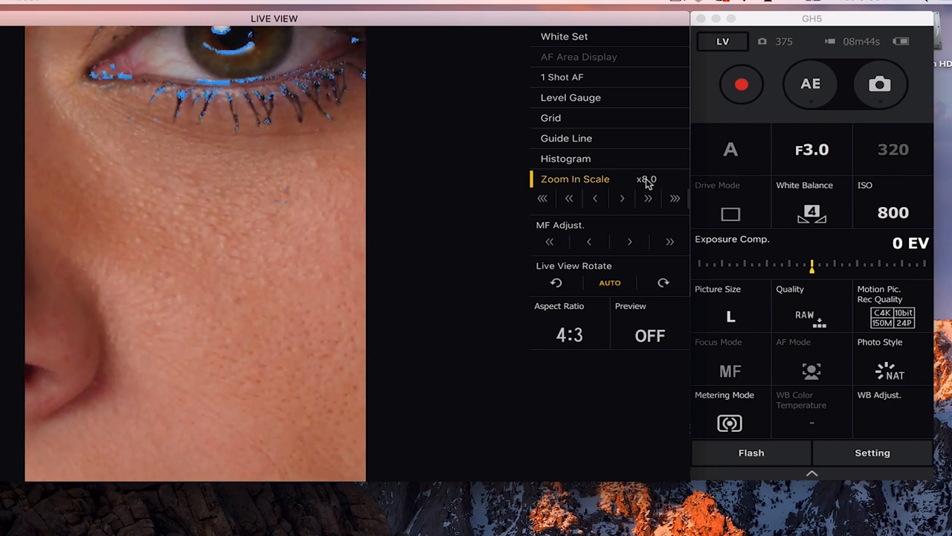
pyautogui.click(648, 198)
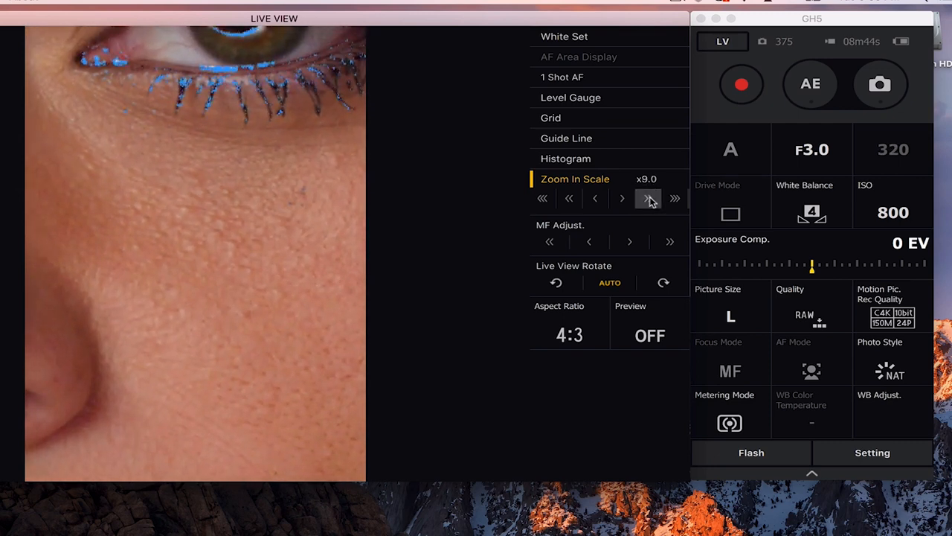
pyautogui.click(622, 198)
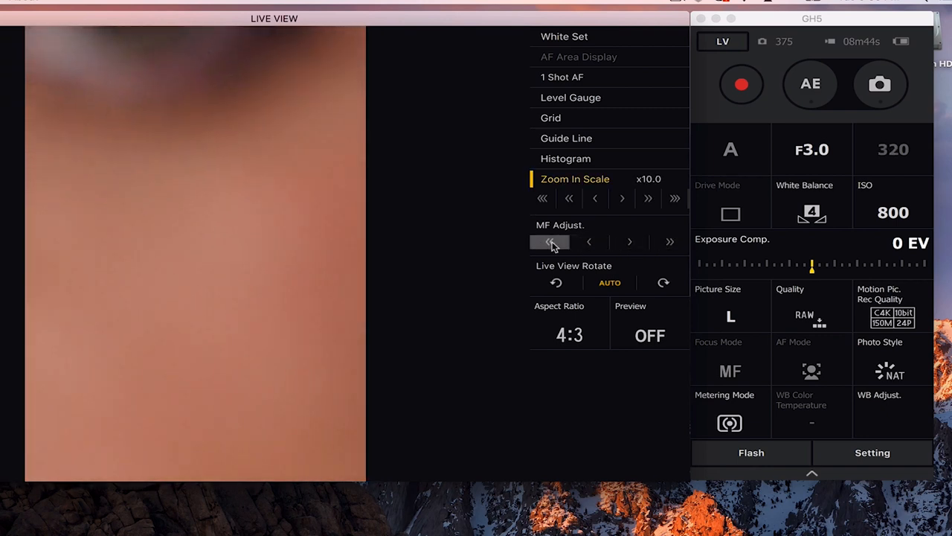
pyautogui.click(629, 241)
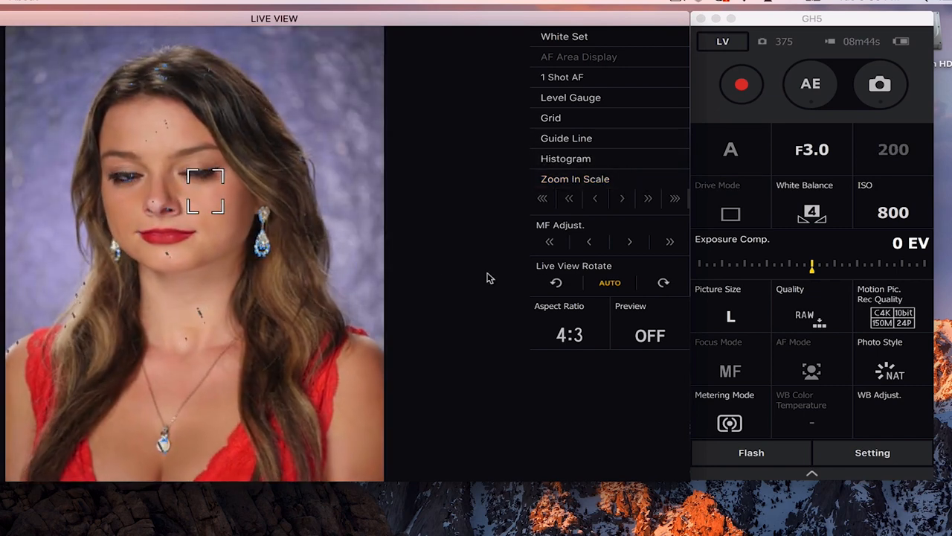
pyautogui.click(556, 283)
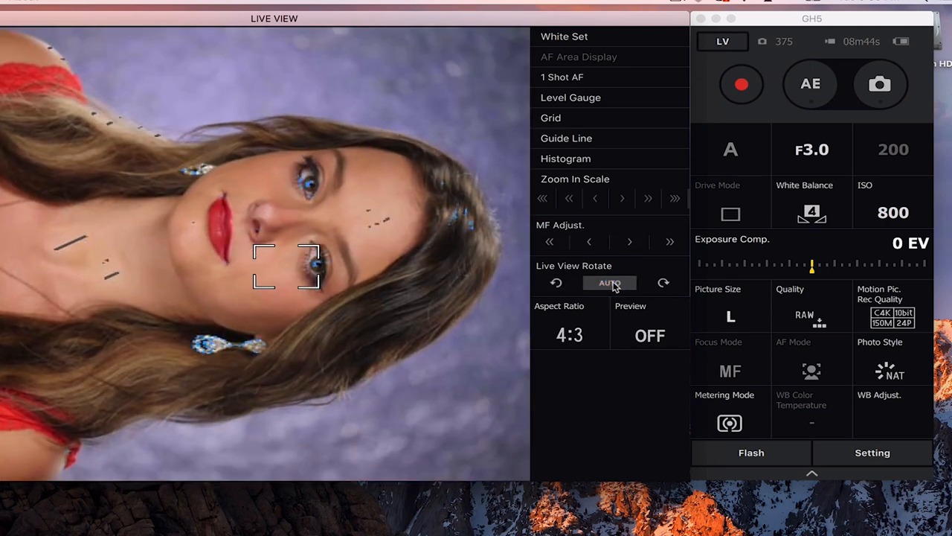
pyautogui.click(663, 282)
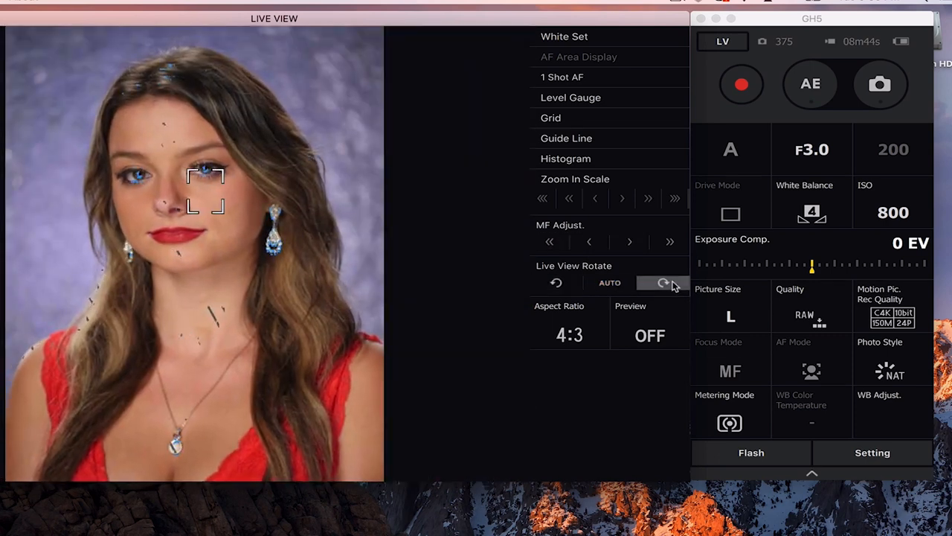
pyautogui.click(610, 283)
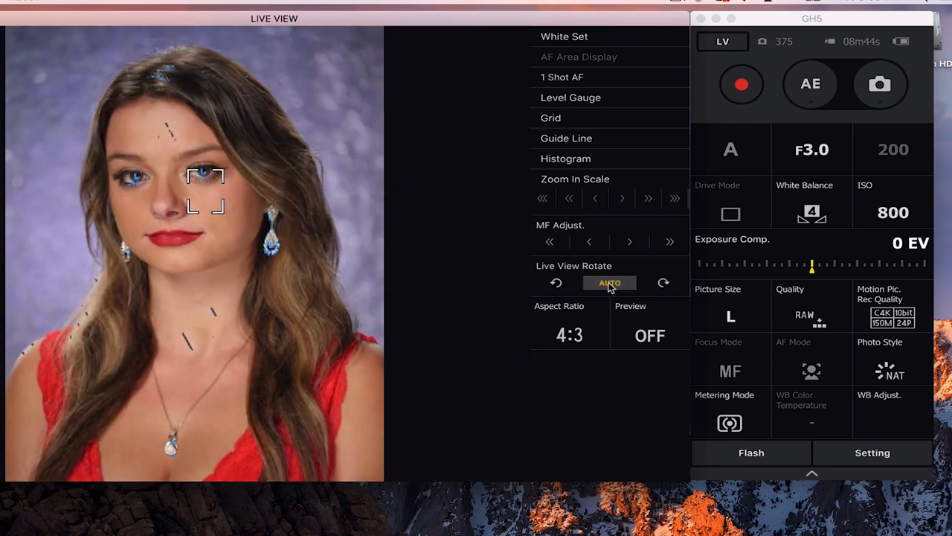
pyautogui.click(556, 282)
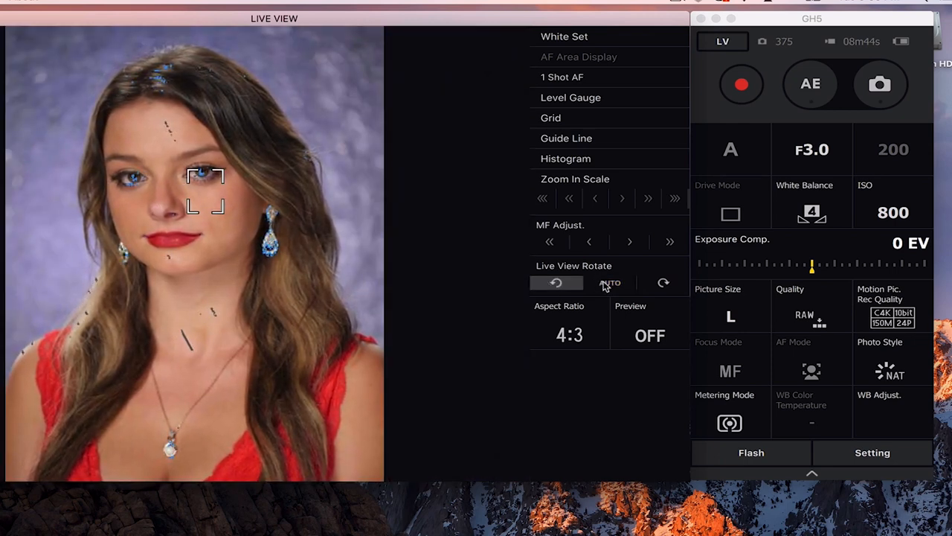
pyautogui.click(610, 283)
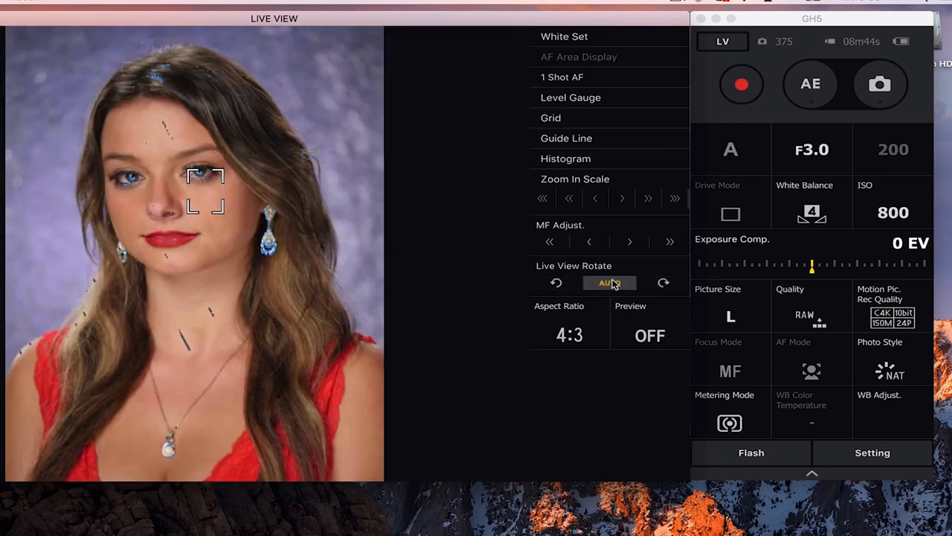
pyautogui.click(568, 333)
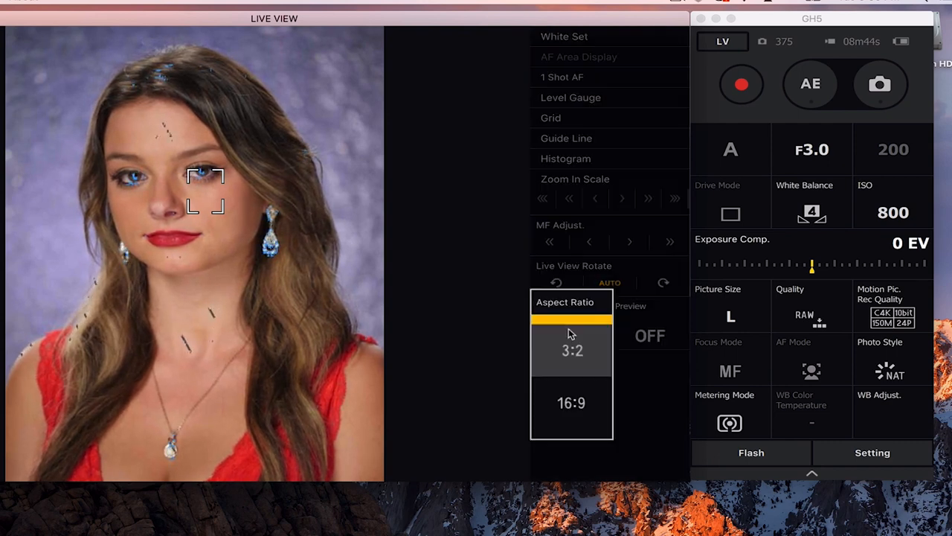
pyautogui.click(572, 352)
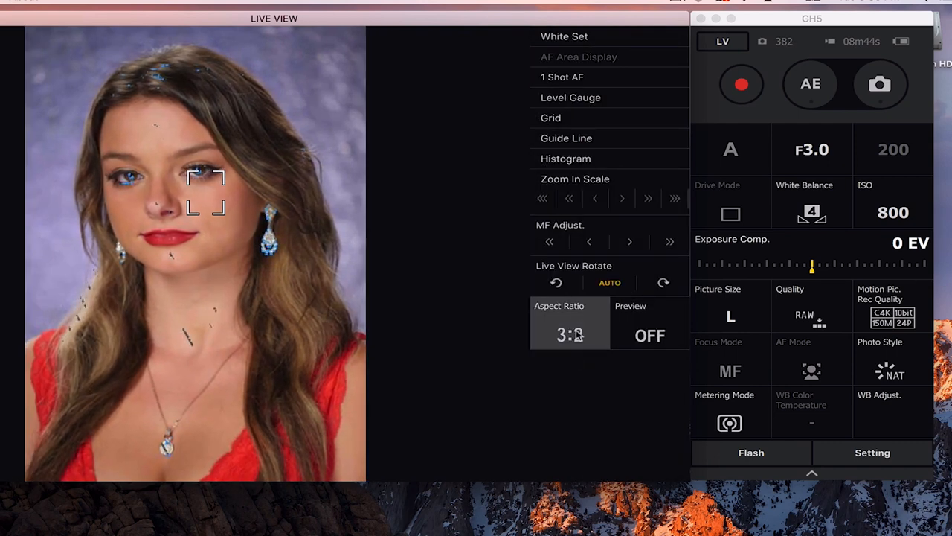
pyautogui.click(568, 335)
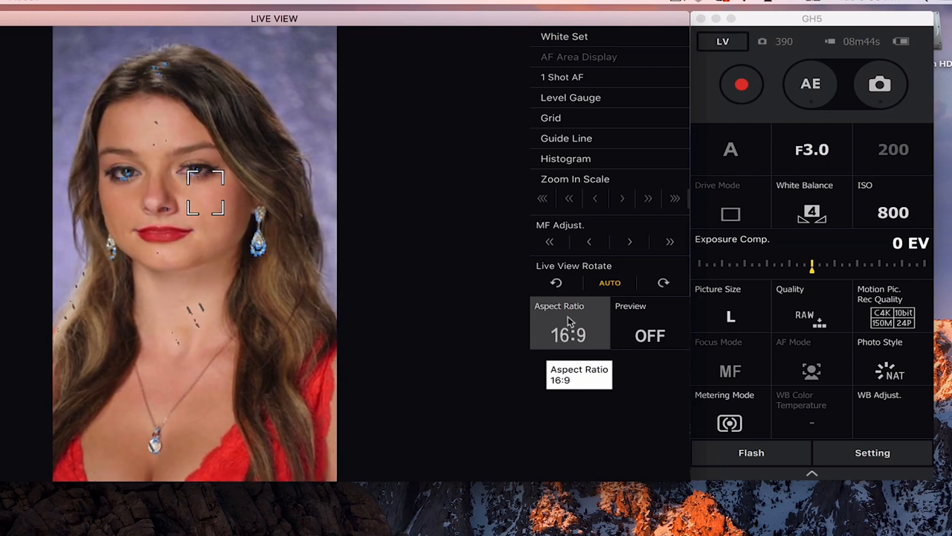
pyautogui.click(568, 335)
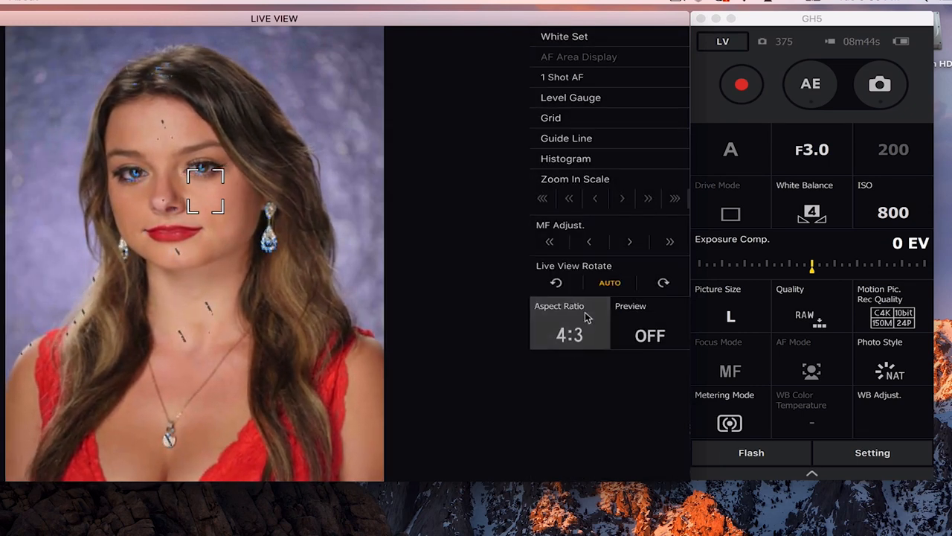
pyautogui.click(648, 324)
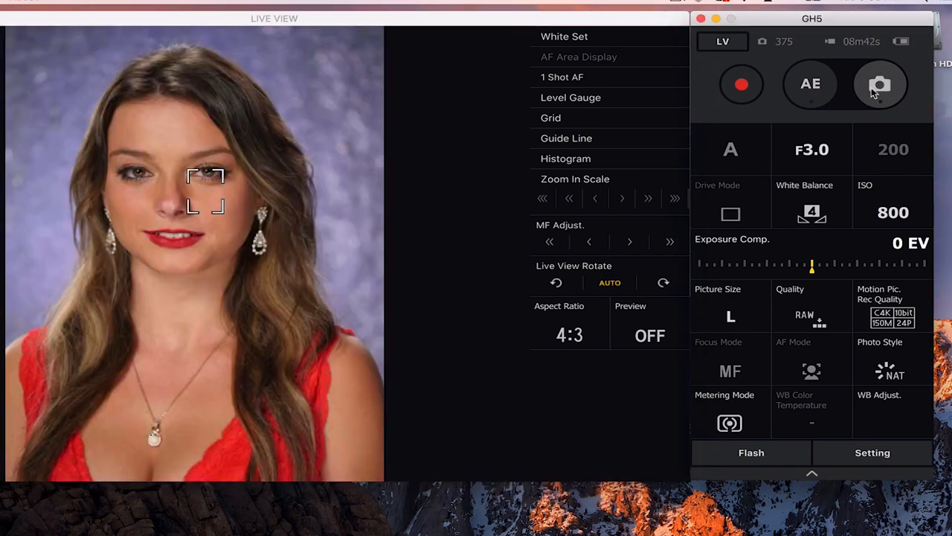
# Fire the GH5 shutter three times to capture portrait shots of the subject
pyautogui.click(880, 83)
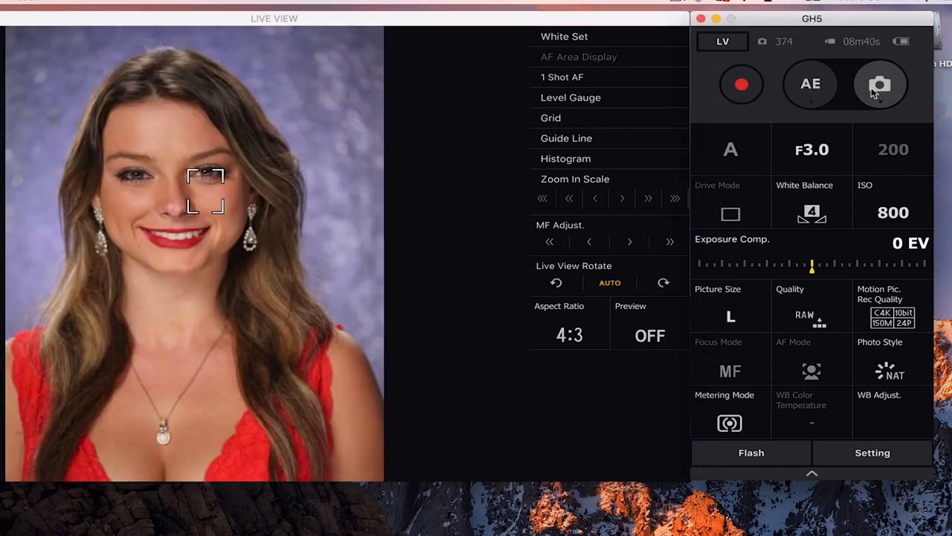
pyautogui.click(881, 84)
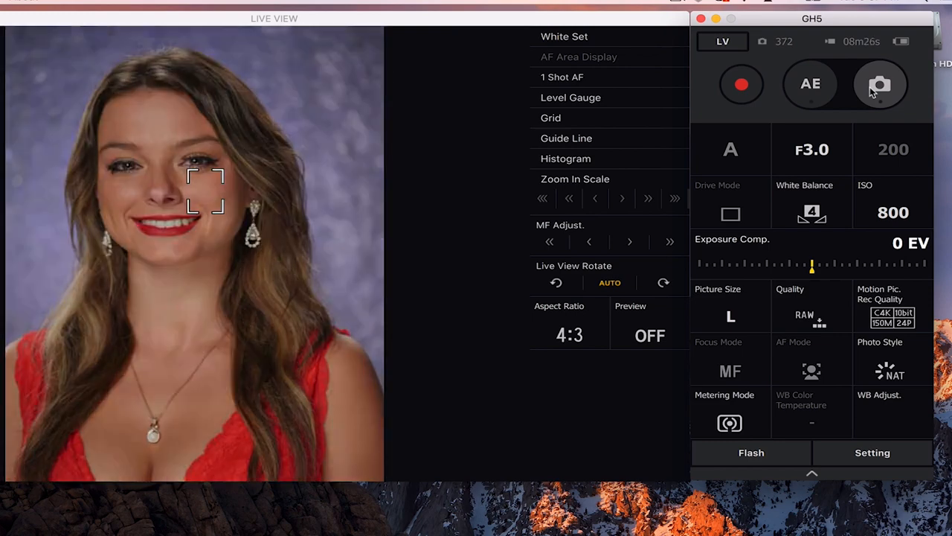
pyautogui.click(881, 83)
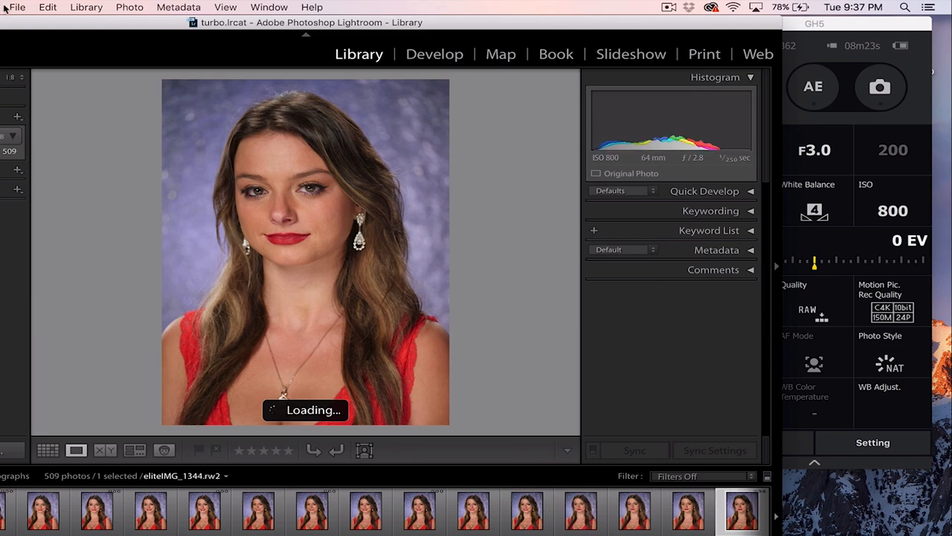
# Bring up Lightroom's File menu to reach the Auto Import options
pyautogui.click(16, 6)
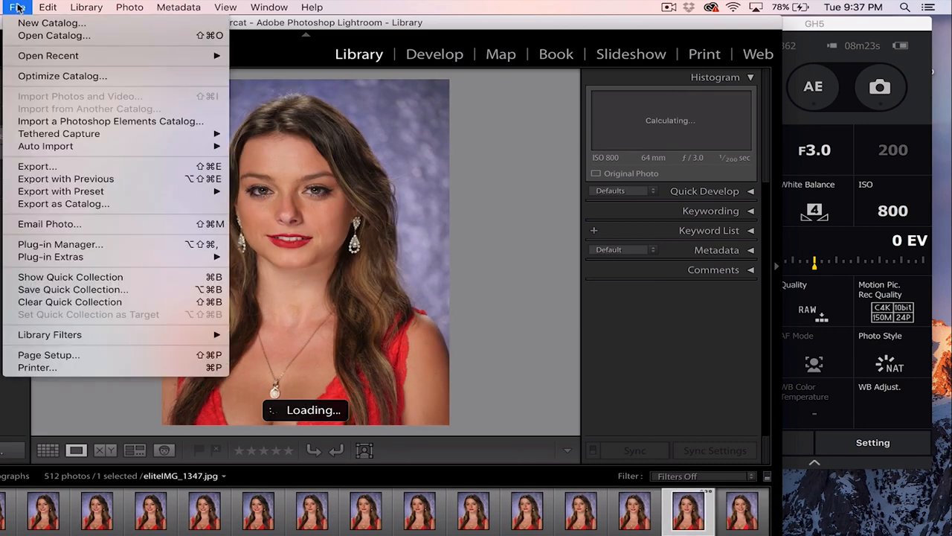
pyautogui.moveTo(37, 167)
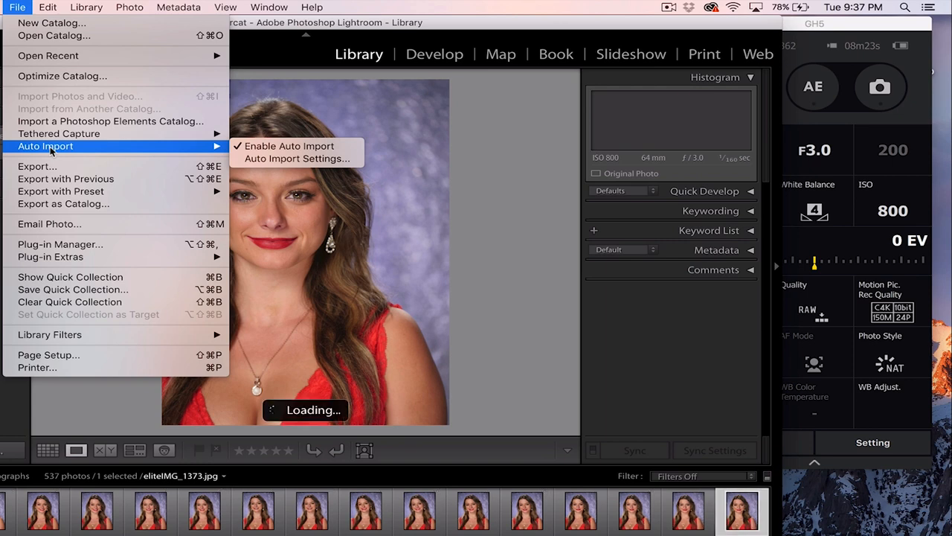
pyautogui.moveTo(298, 158)
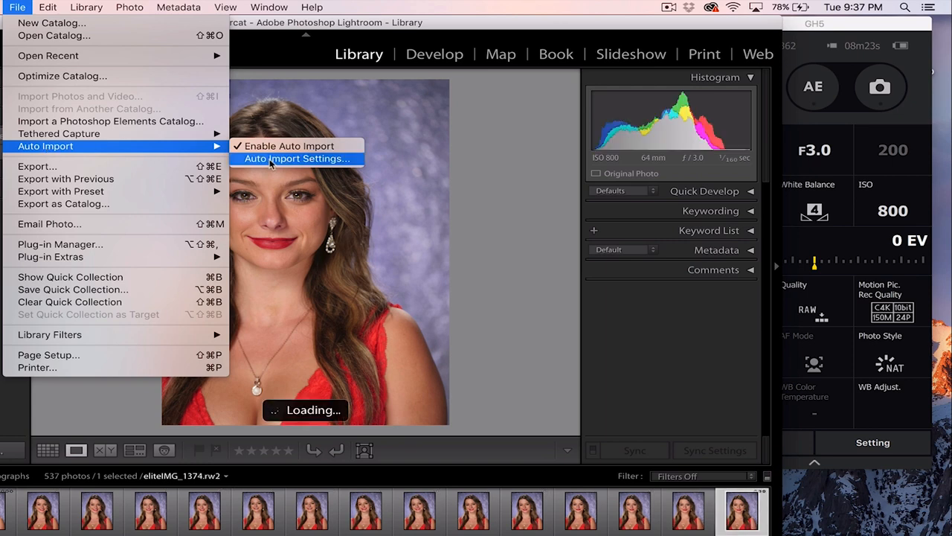
# In Auto Import Settings, toggle Enable Auto Import off and back on
pyautogui.click(298, 158)
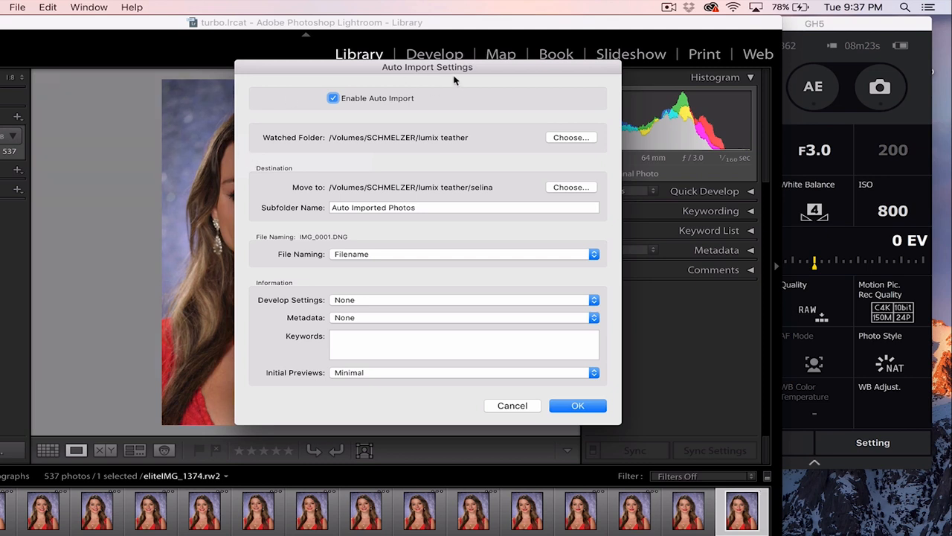
pyautogui.moveTo(366, 104)
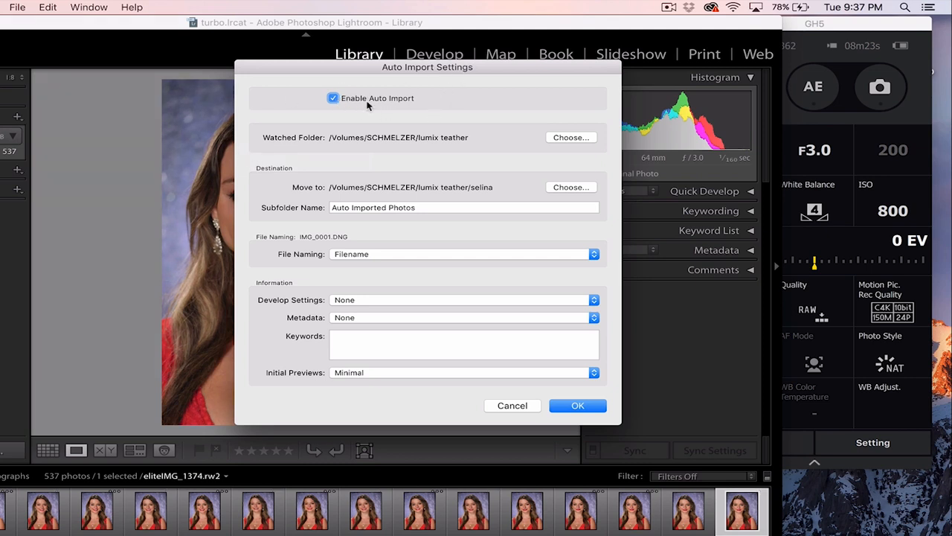
pyautogui.click(333, 98)
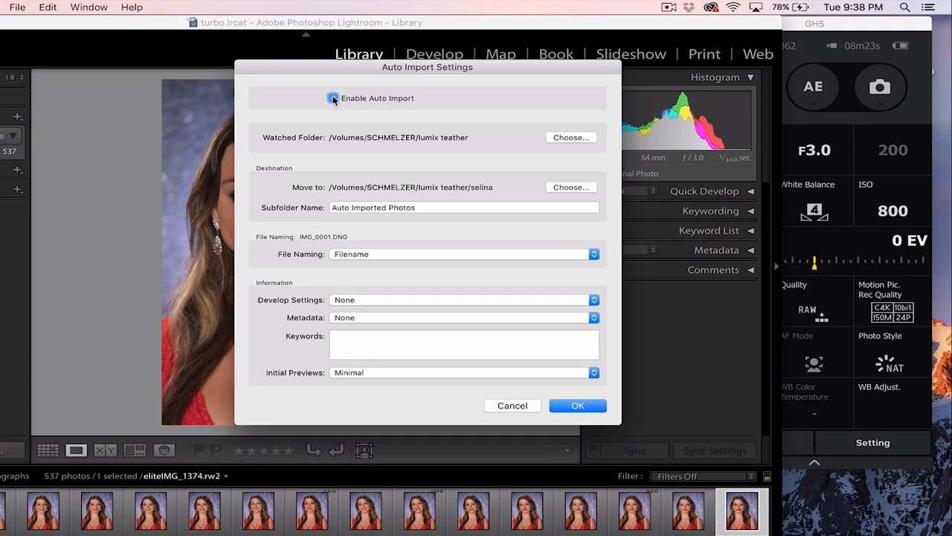
pyautogui.click(333, 98)
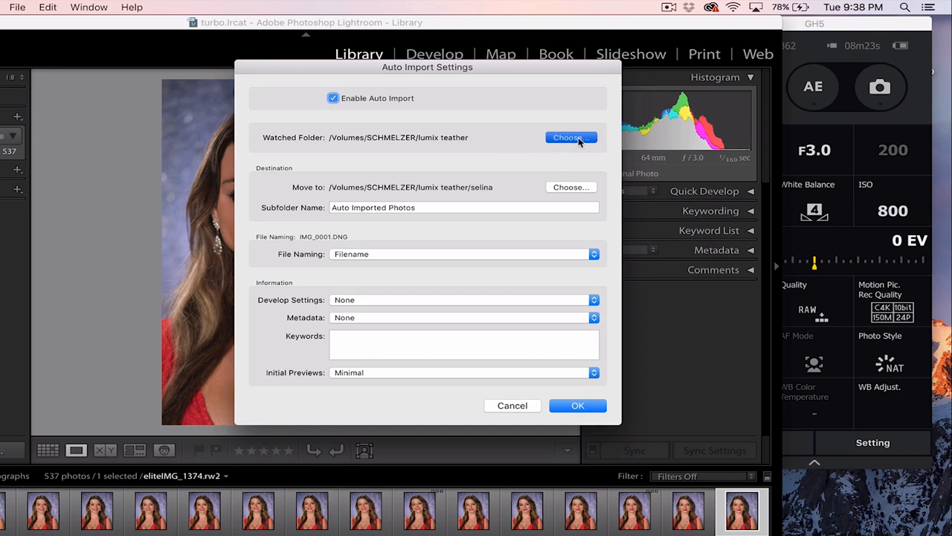
# Check the watched lumix teather folder without changing it and accept the settings
pyautogui.click(571, 137)
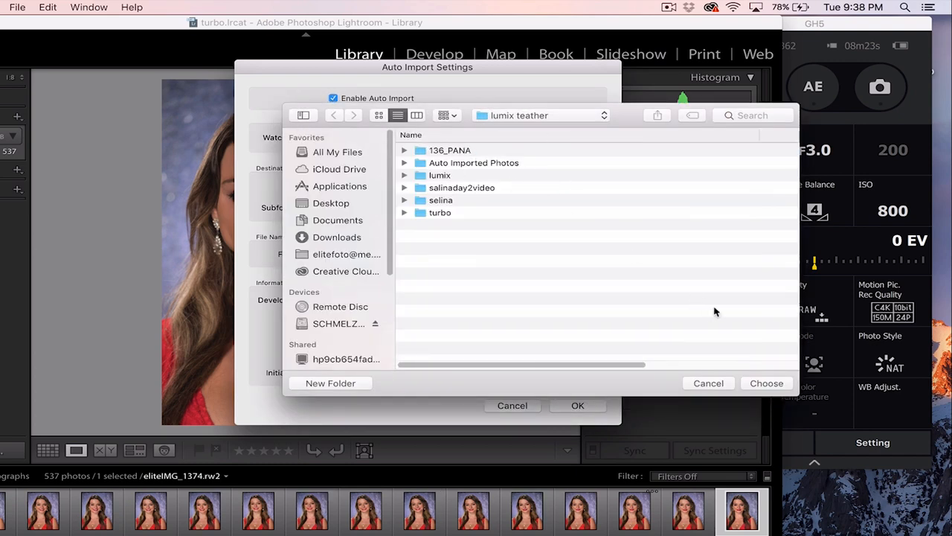
pyautogui.click(766, 382)
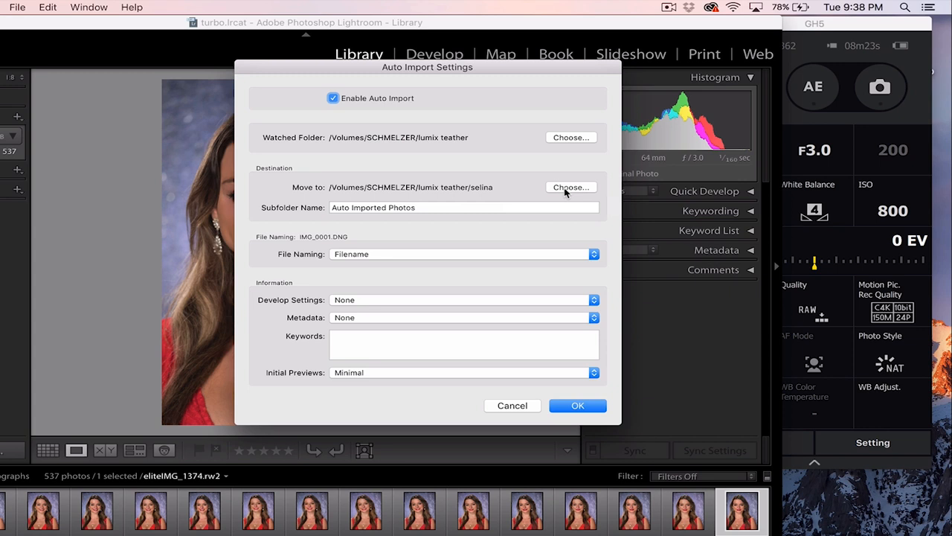
pyautogui.moveTo(549, 336)
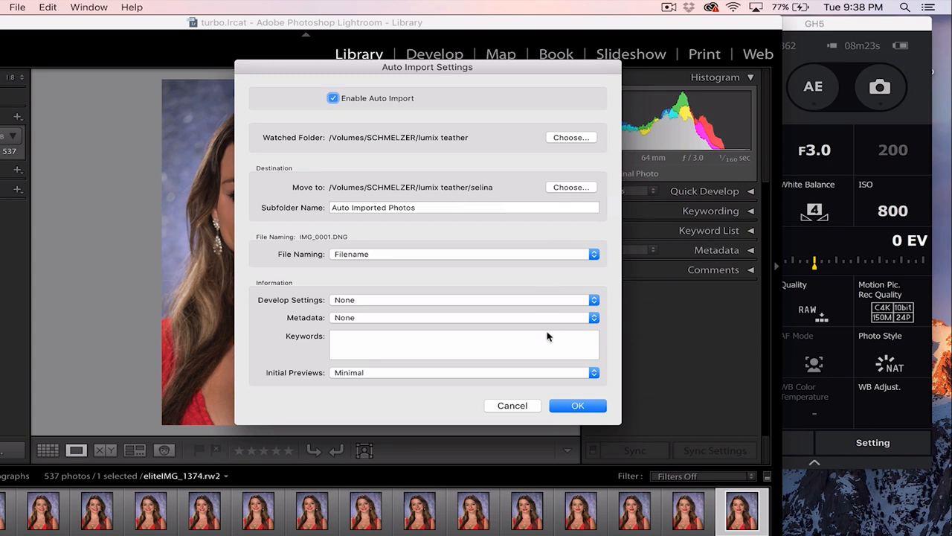
pyautogui.click(577, 405)
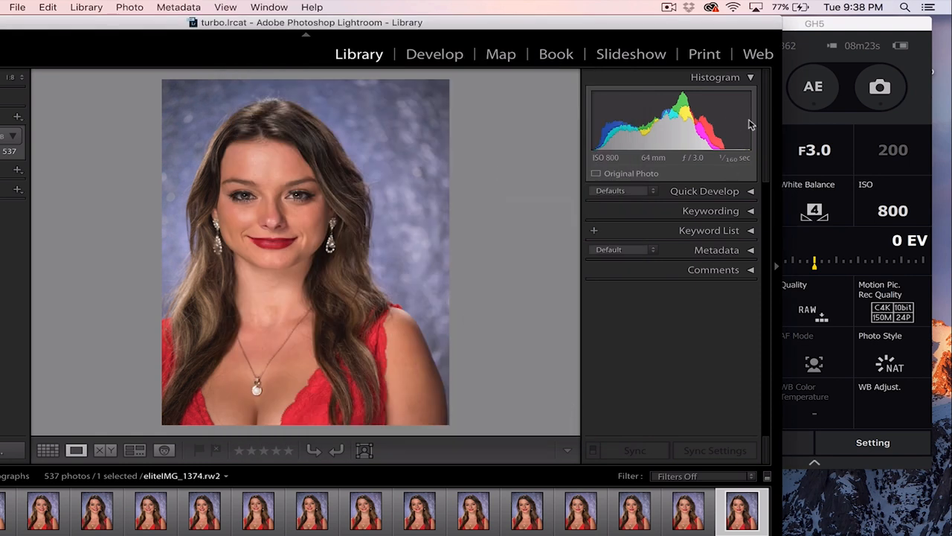
# Capture a shot from the GH5 window that auto-imports as eliteIMG_1375.jpg
pyautogui.click(880, 86)
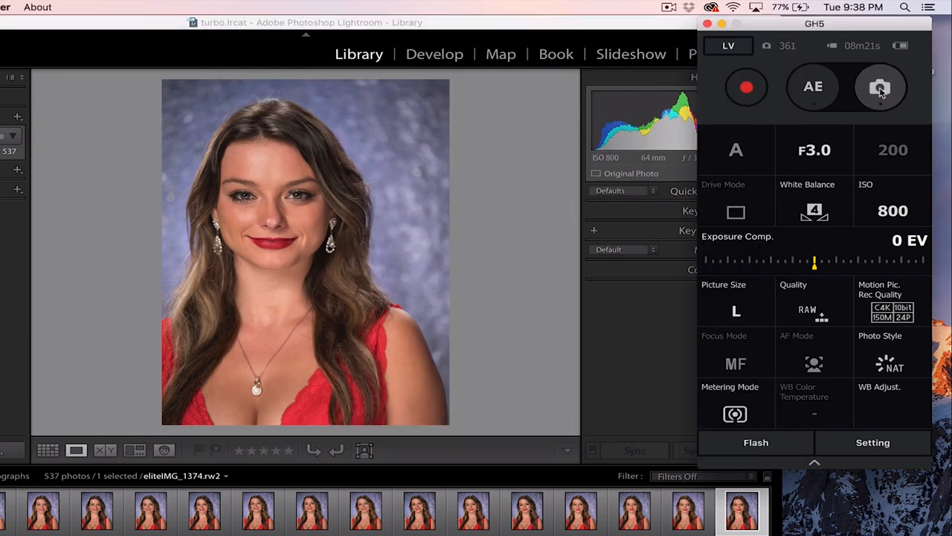
pyautogui.click(880, 86)
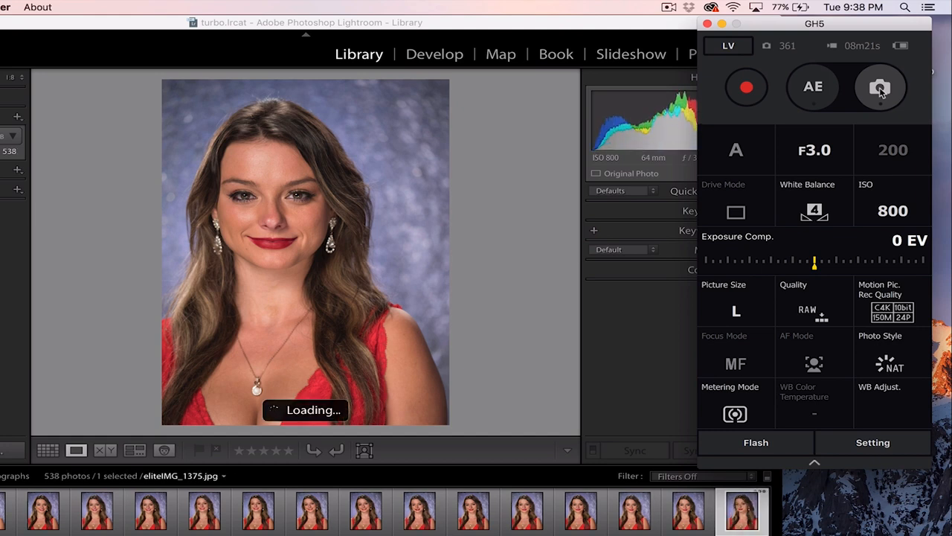